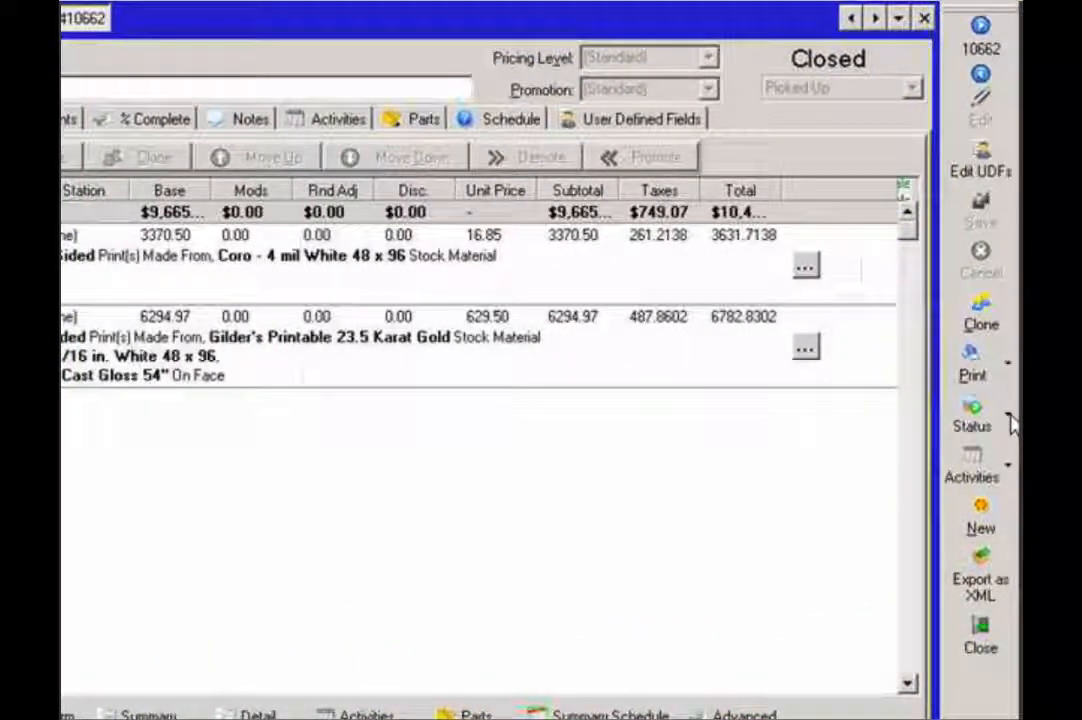
mouse_move(972, 408)
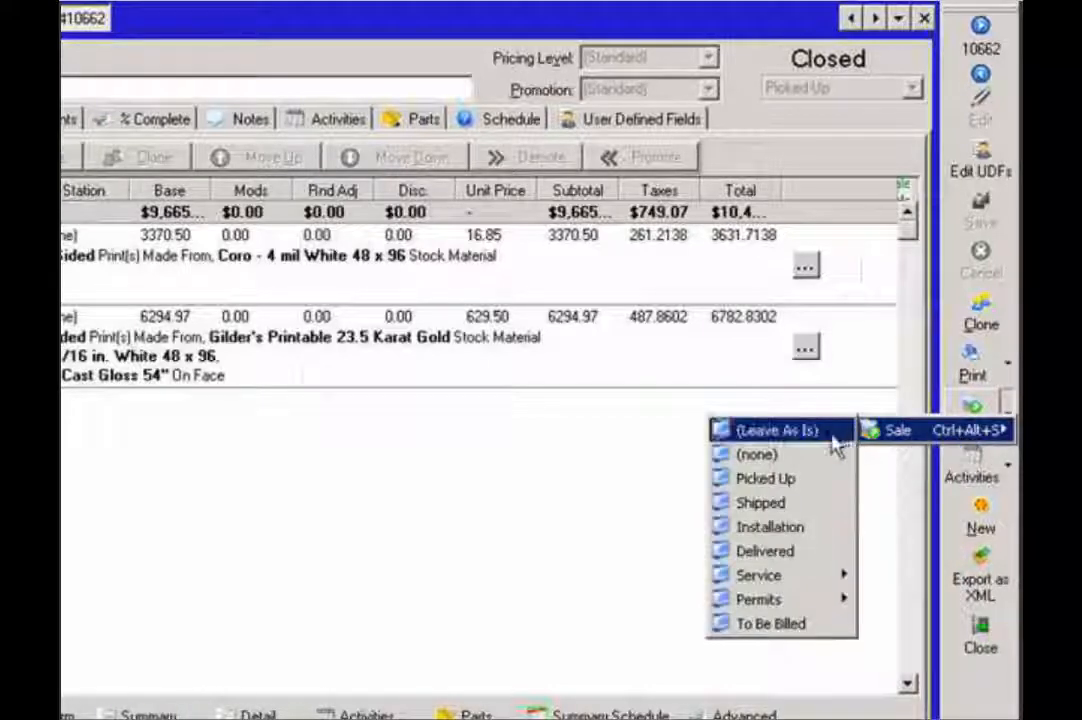
Step: Reopen order #10662 with reason 'Refund Customer' and acknowledge the customer flags notice
click(778, 430)
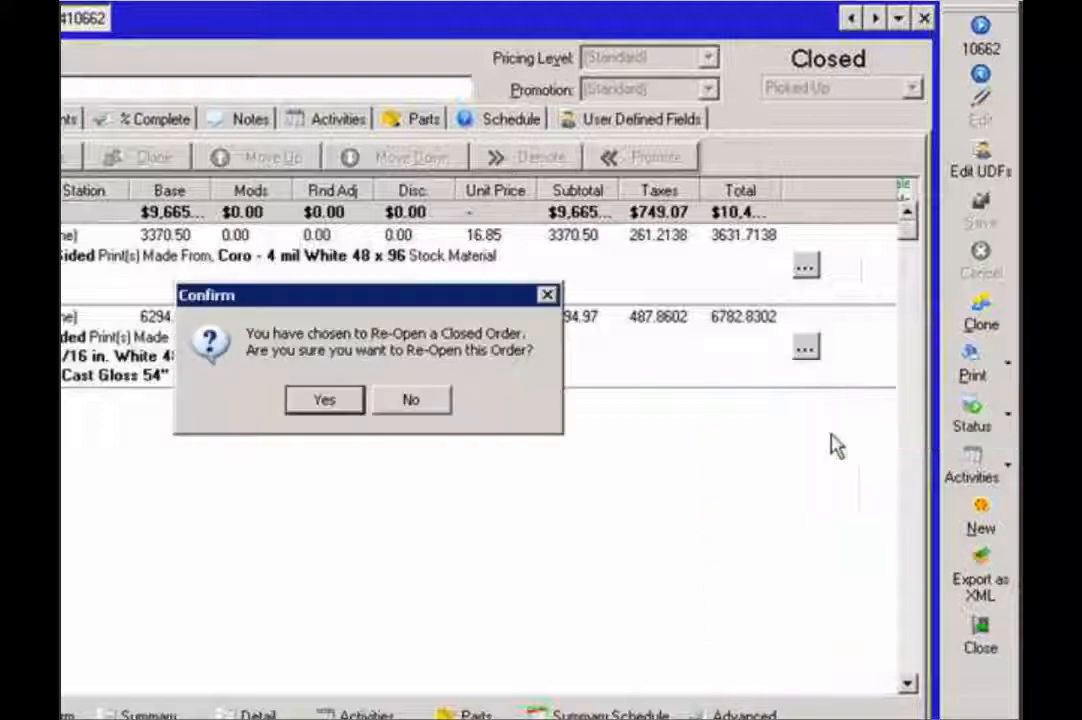
mouse_move(333, 372)
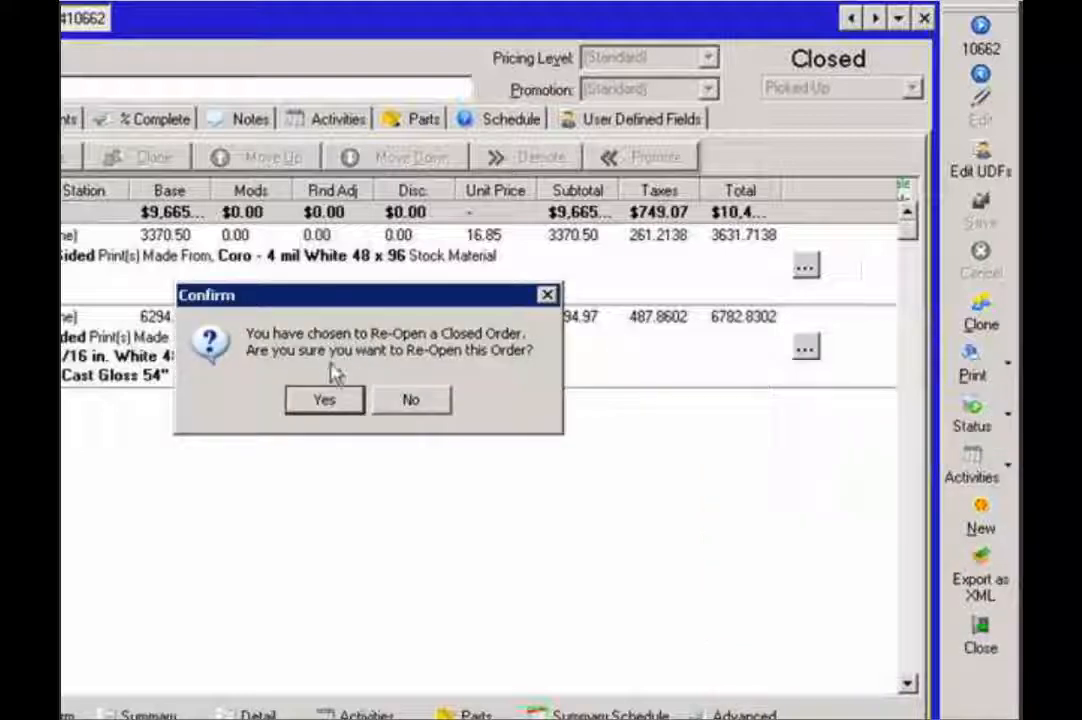
click(323, 399)
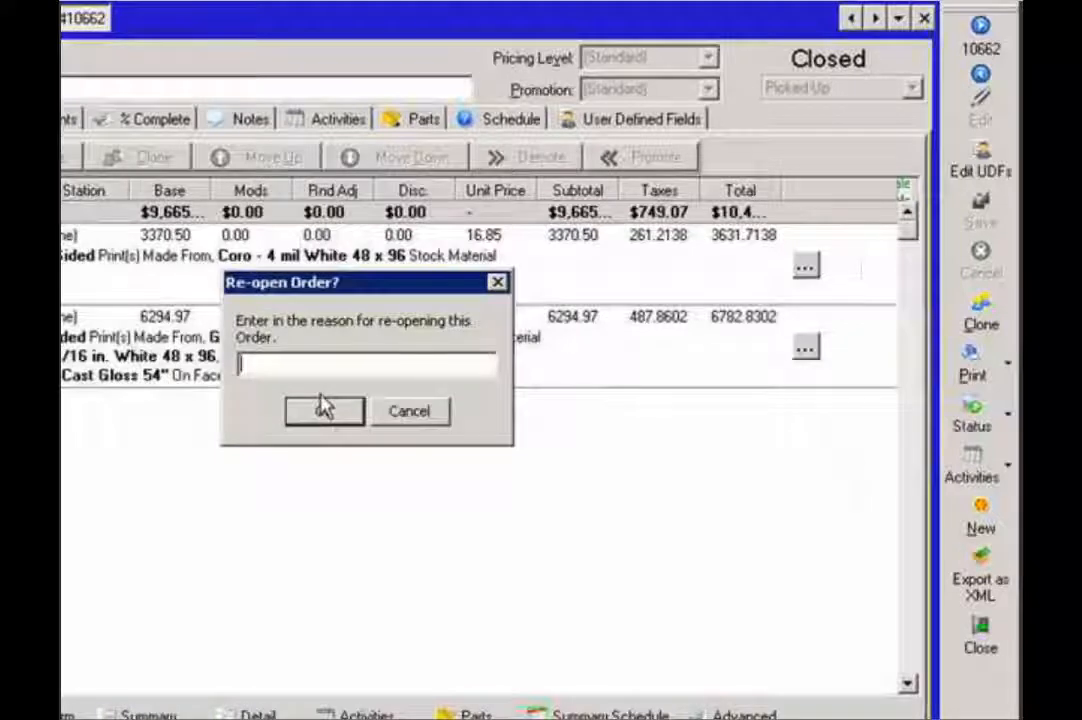
text(Refun)
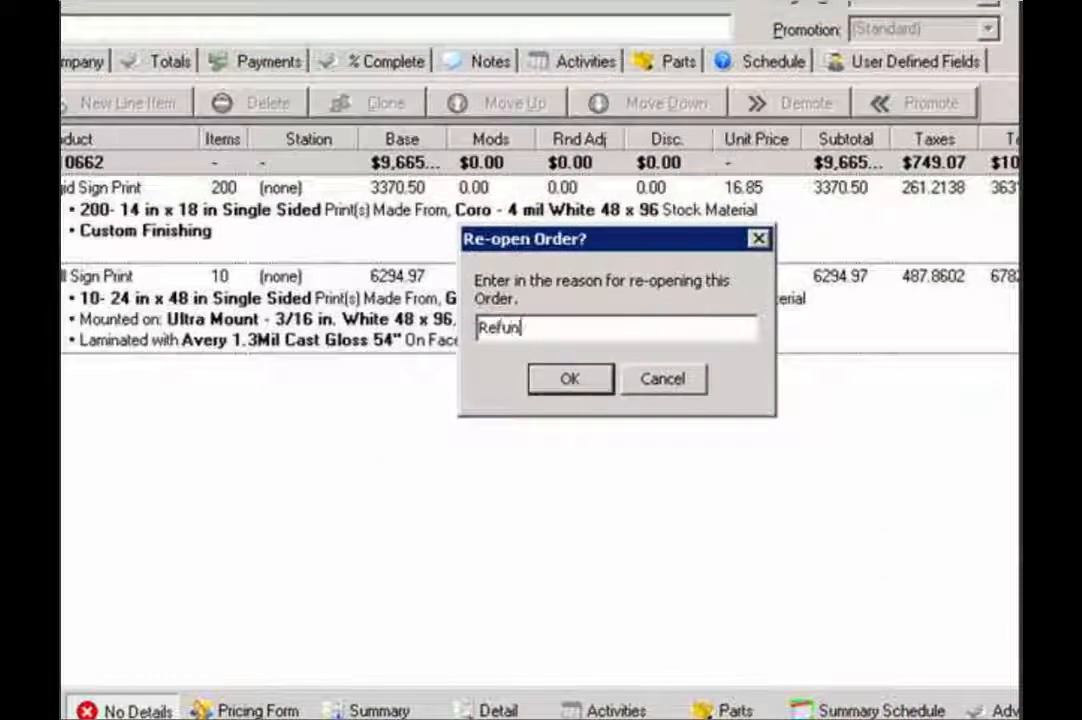
text(Customer)
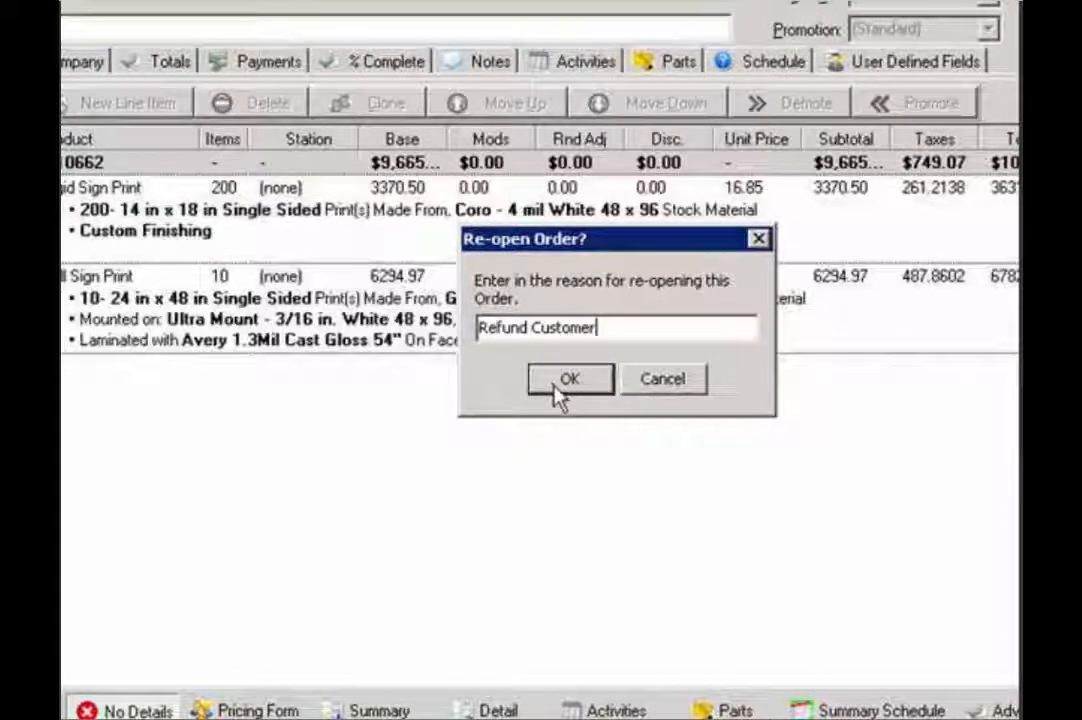
click(568, 379)
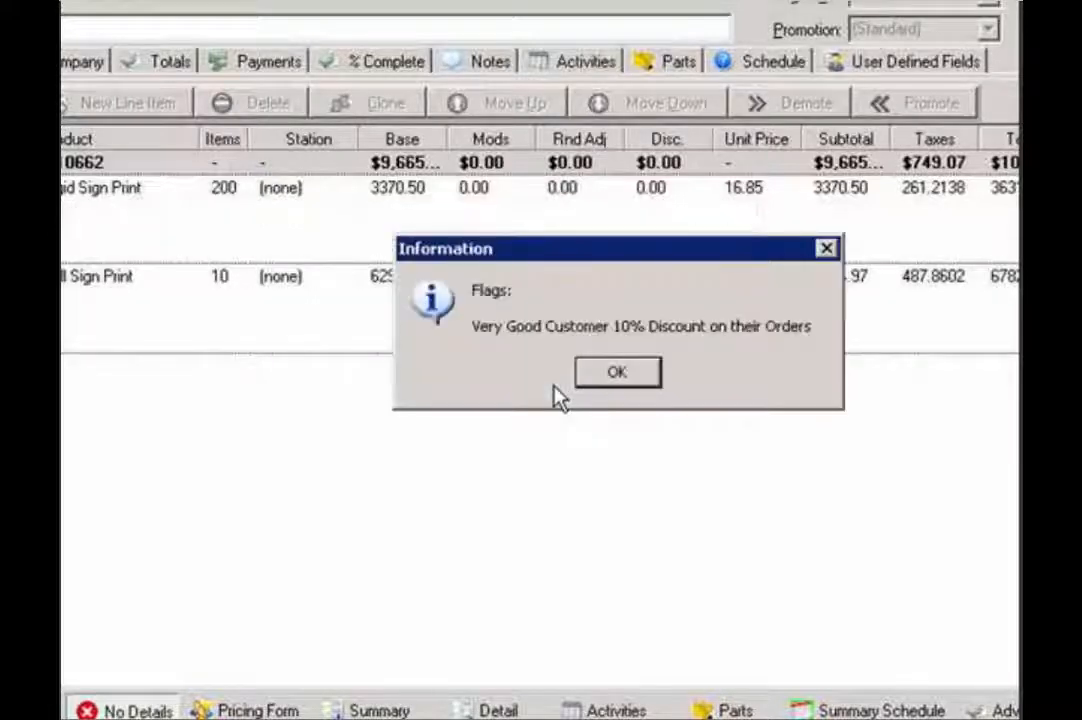
click(617, 371)
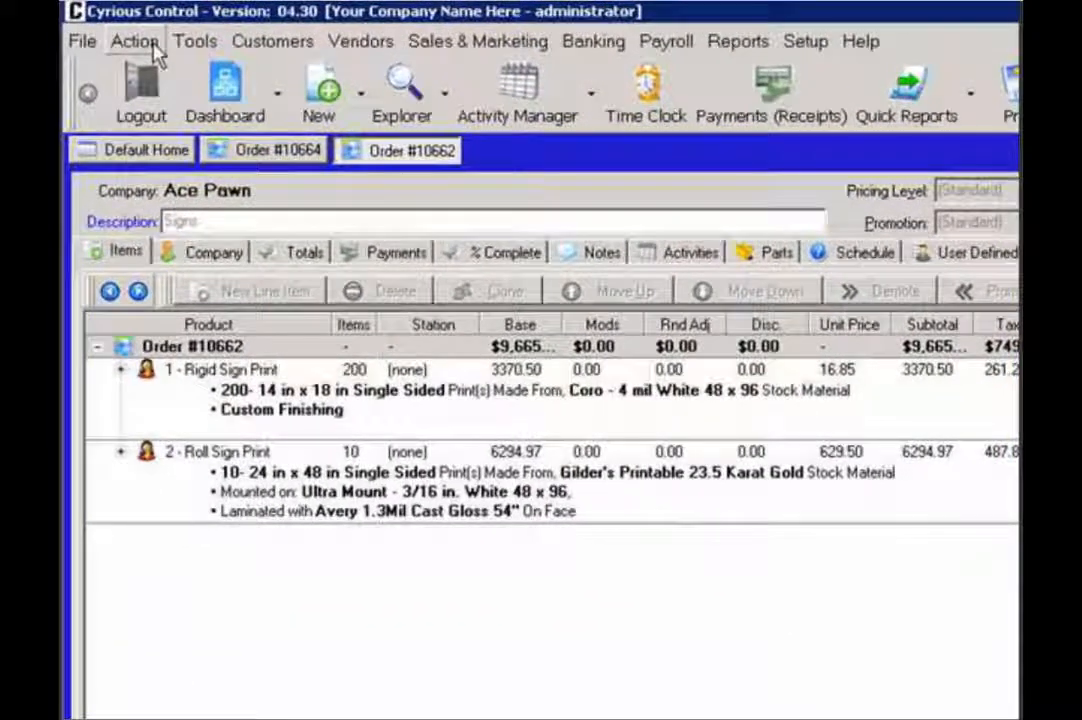
Step: Choose Give Refund from the Action menu on order #10662
click(134, 41)
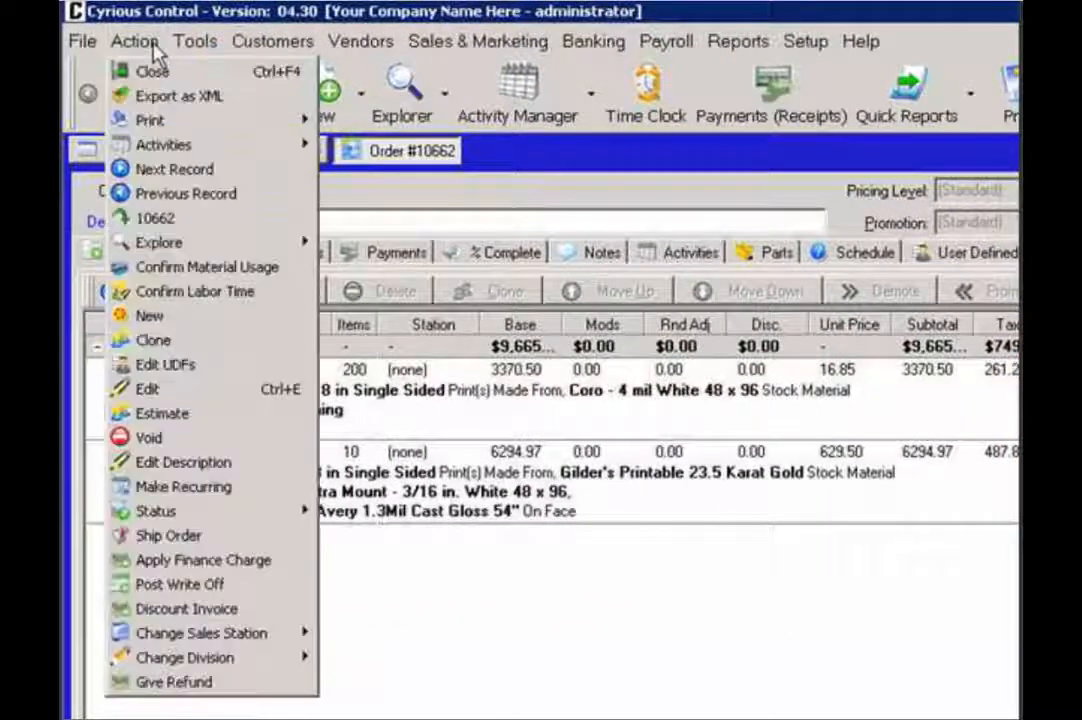
mouse_move(186, 608)
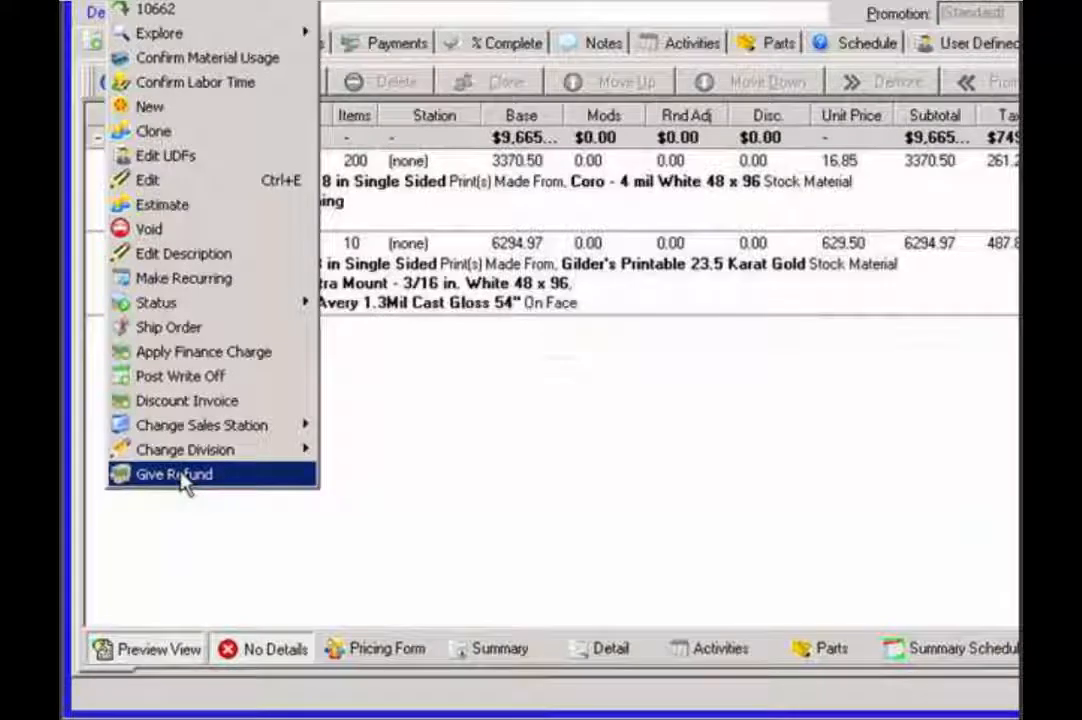
click(173, 474)
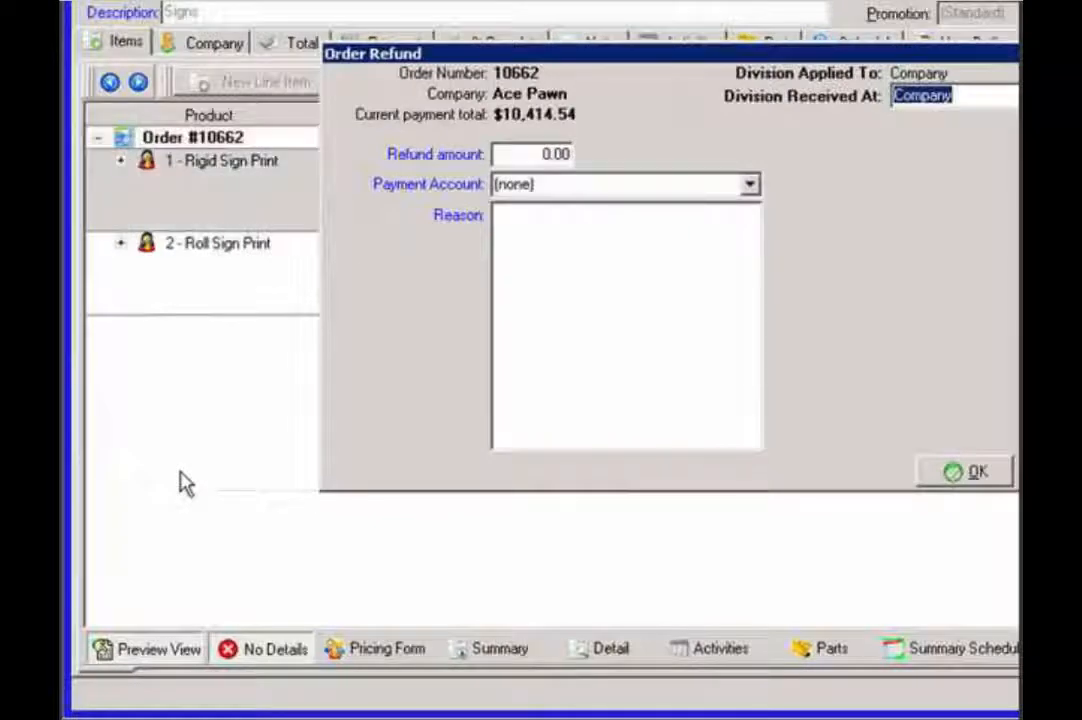
mouse_move(535, 130)
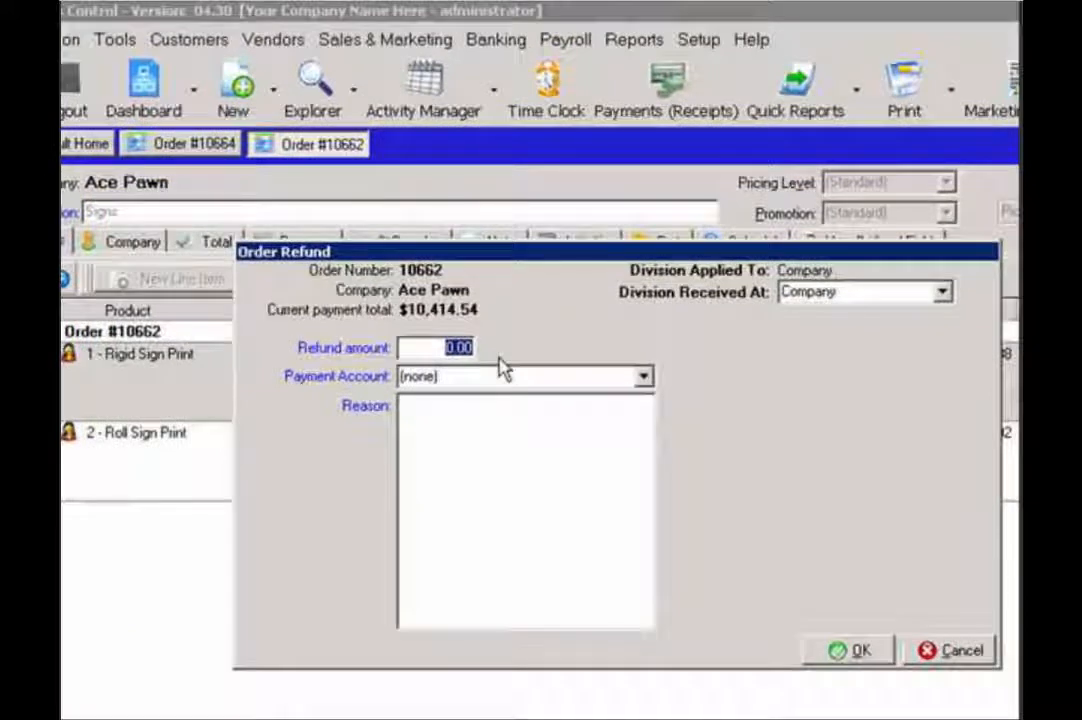
Step: Post a $3,631.71 refund from the Cash account with reason 'Refund Customer'
text(3631.71)
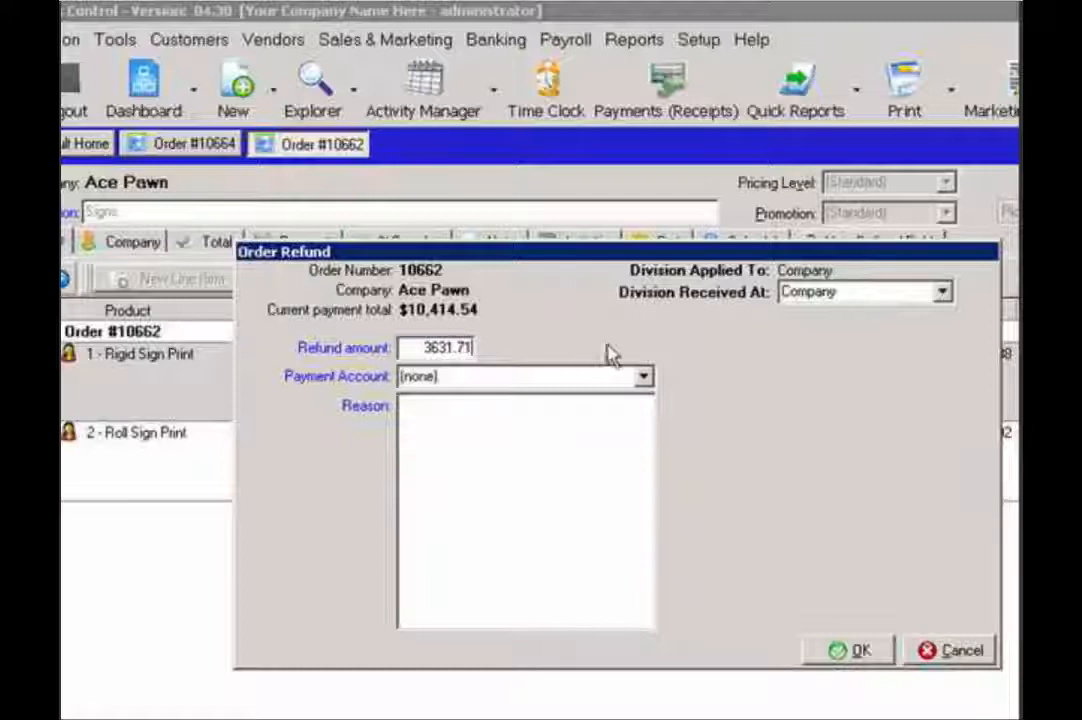
click(643, 376)
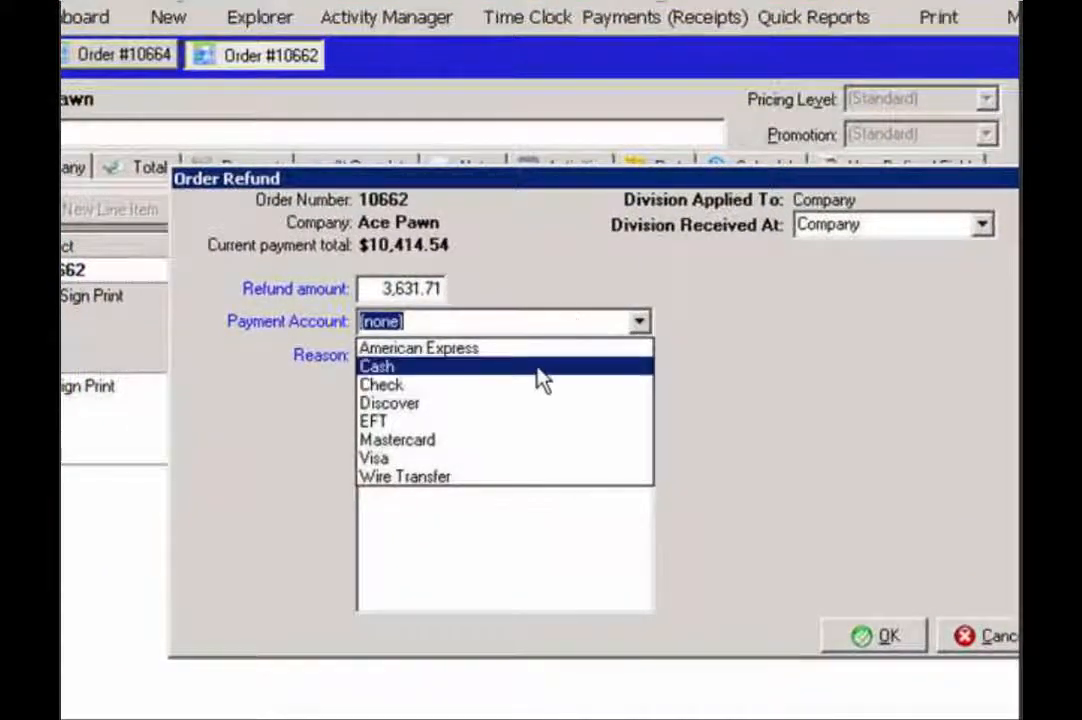
click(378, 366)
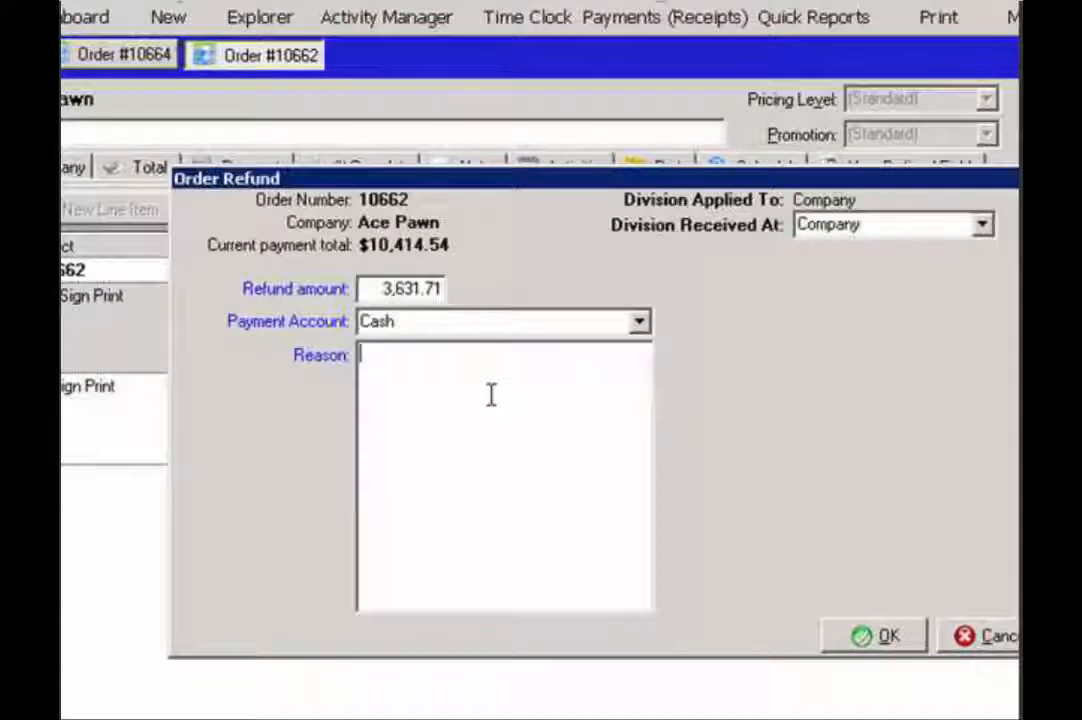
text(Refund Cu)
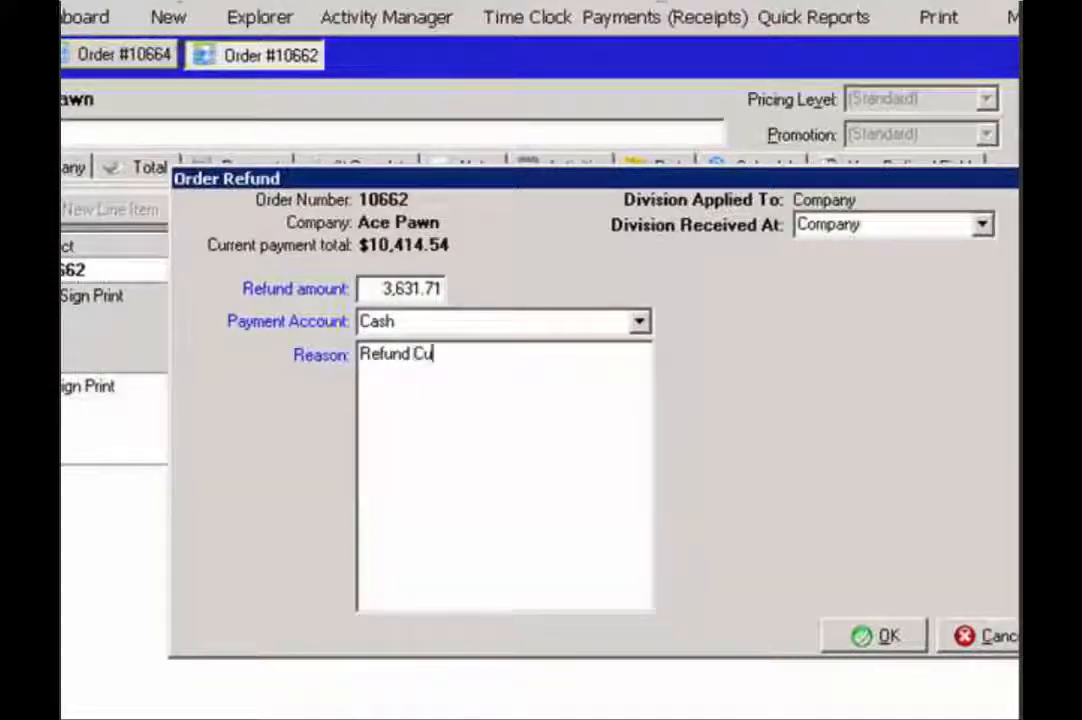
text(stomer)
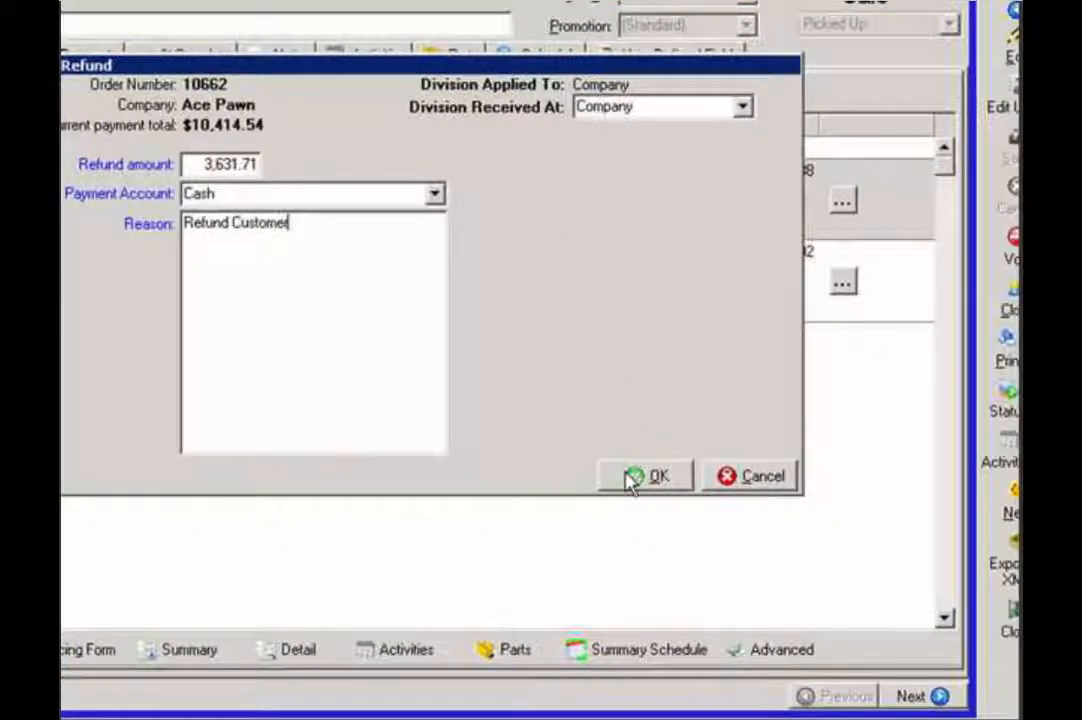
click(645, 476)
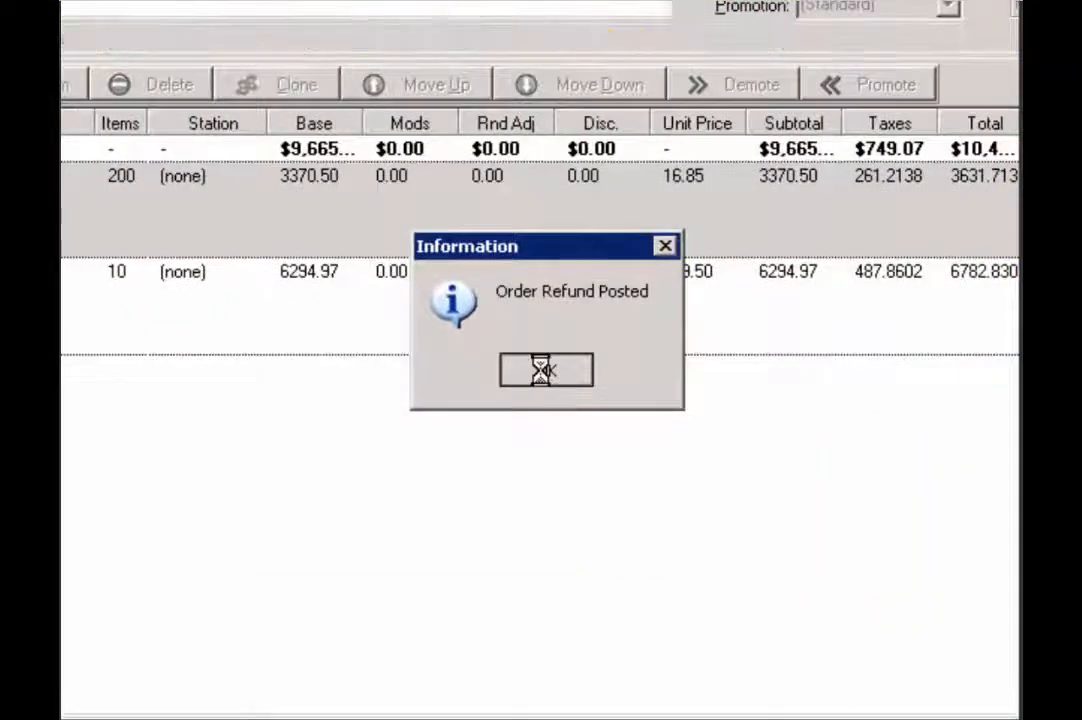
Step: Acknowledge the posted refund, check the $3,631.71 balance due on Totals, and return to Items
click(545, 370)
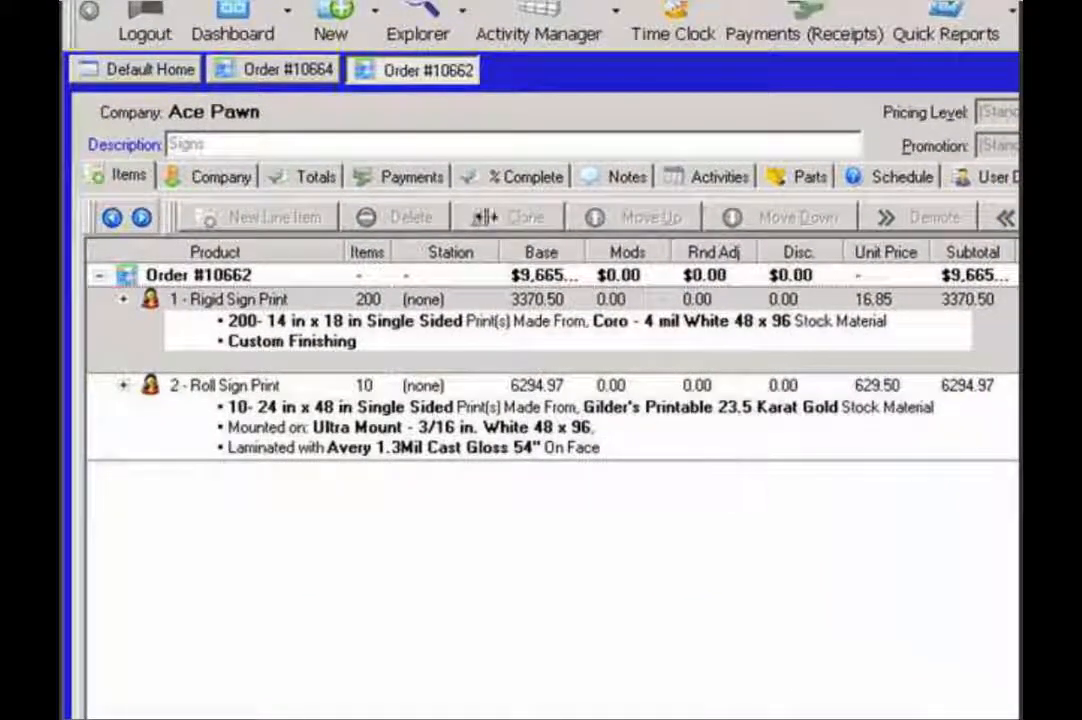
click(315, 177)
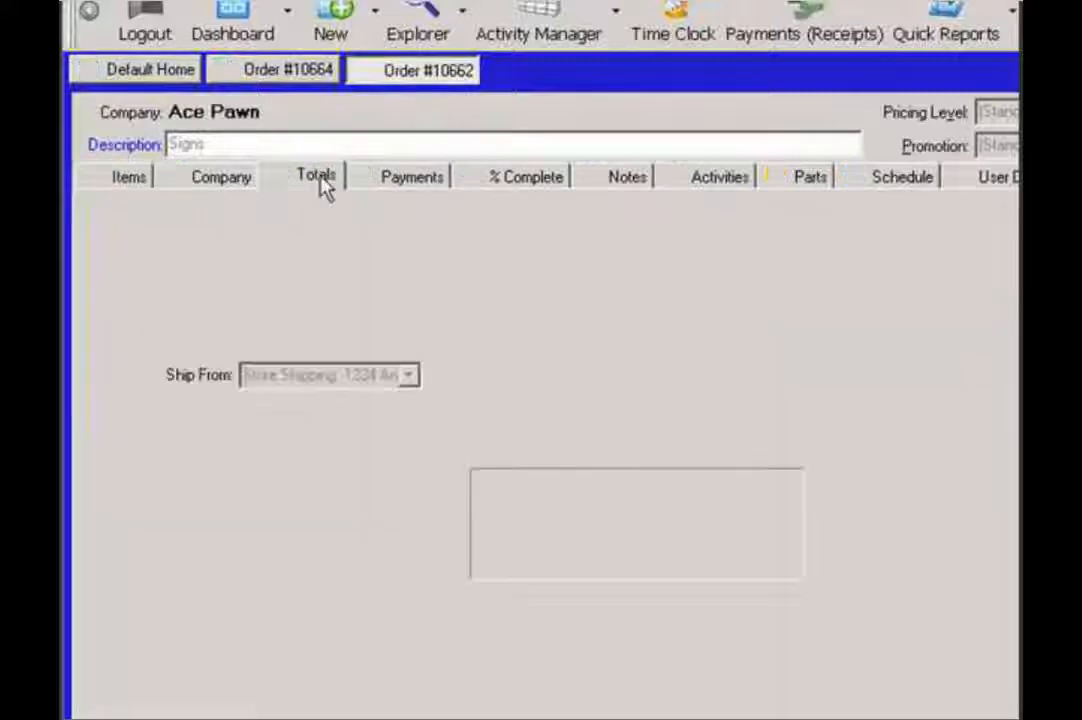
click(315, 176)
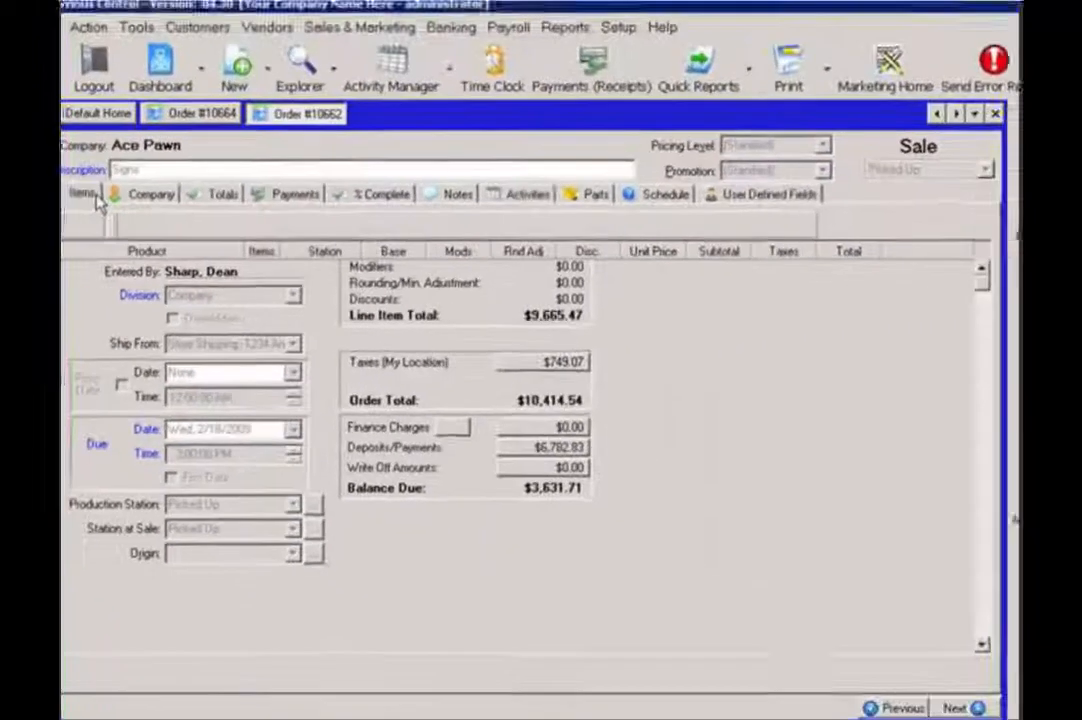
click(79, 195)
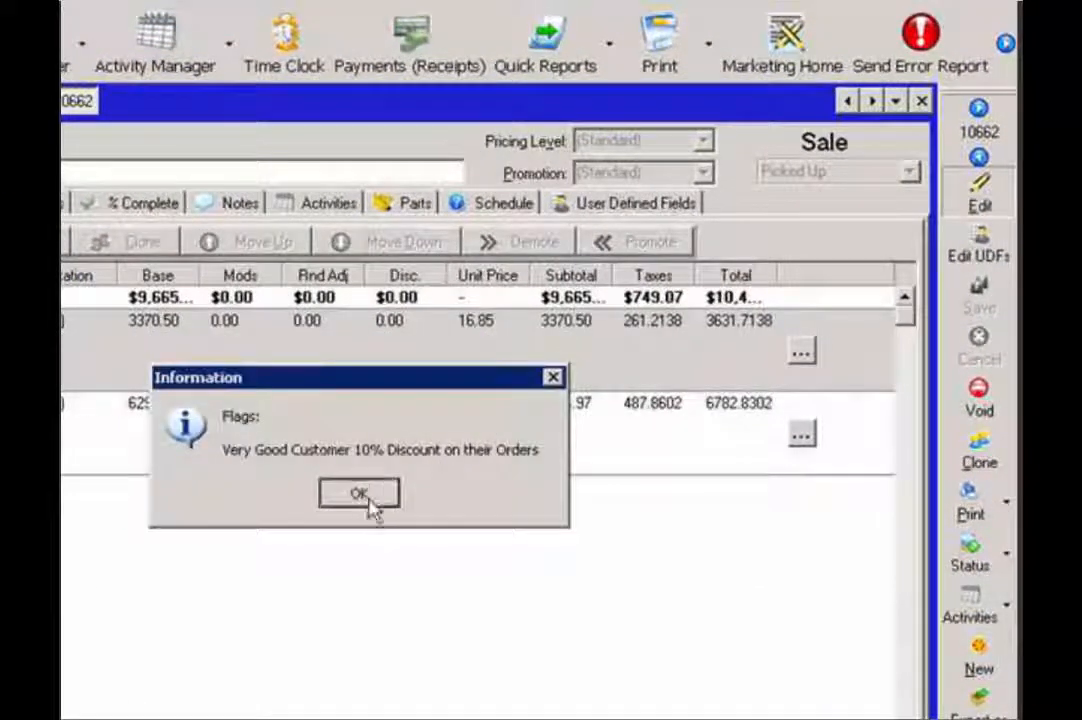
Step: Override the Rigid Sign Print SubTotal to $0.00 and check the $6,782.83 total
click(358, 493)
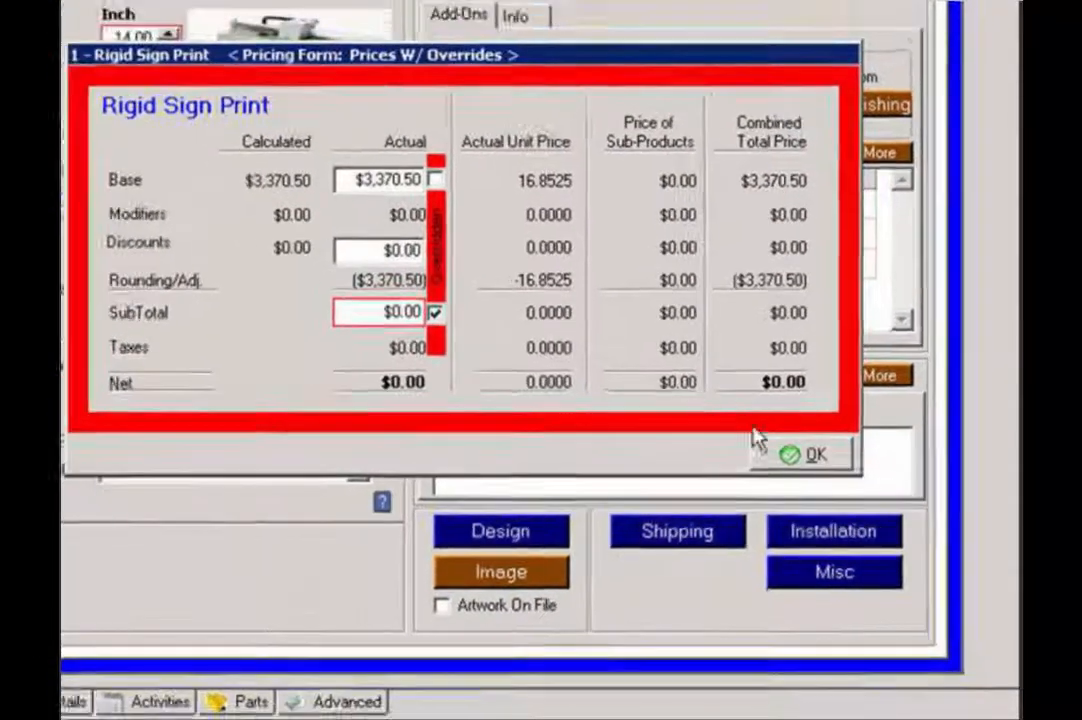
click(813, 455)
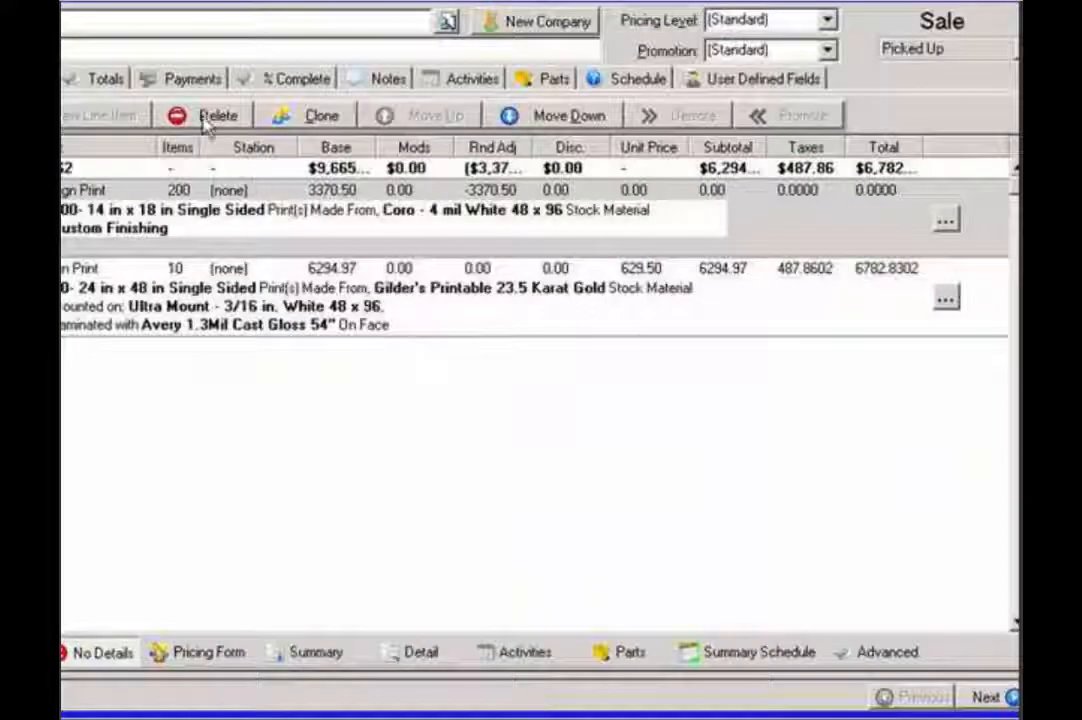
click(288, 140)
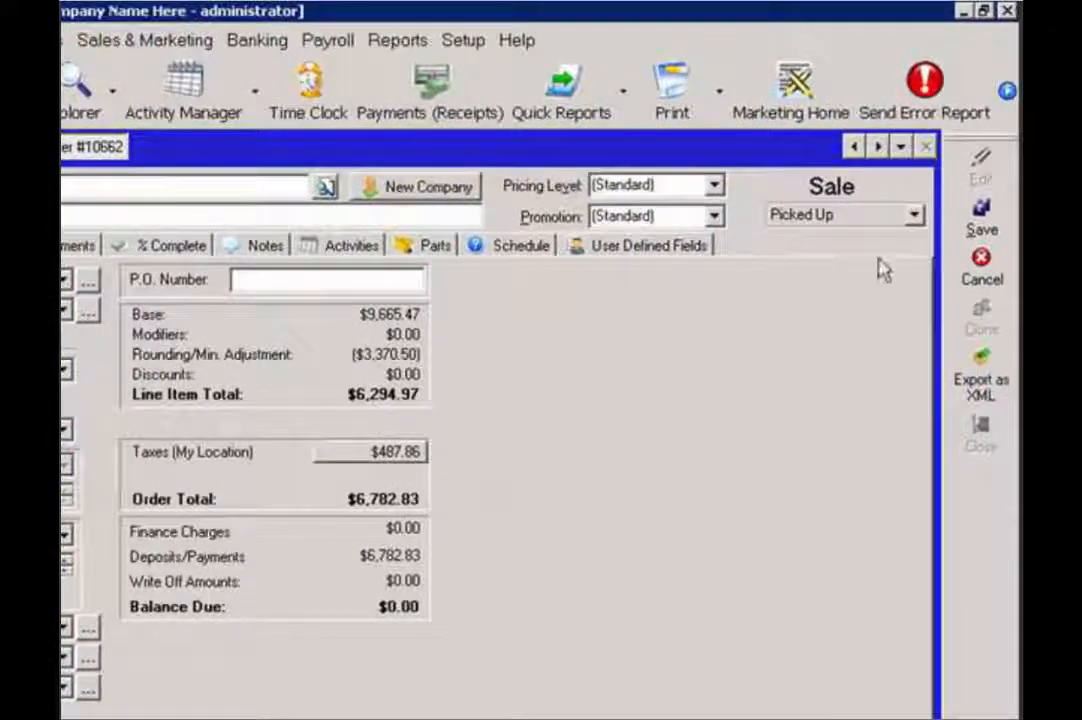
Step: Save order #10662 with edit reason 'Completed Refund' and dismiss the flags notice
click(980, 215)
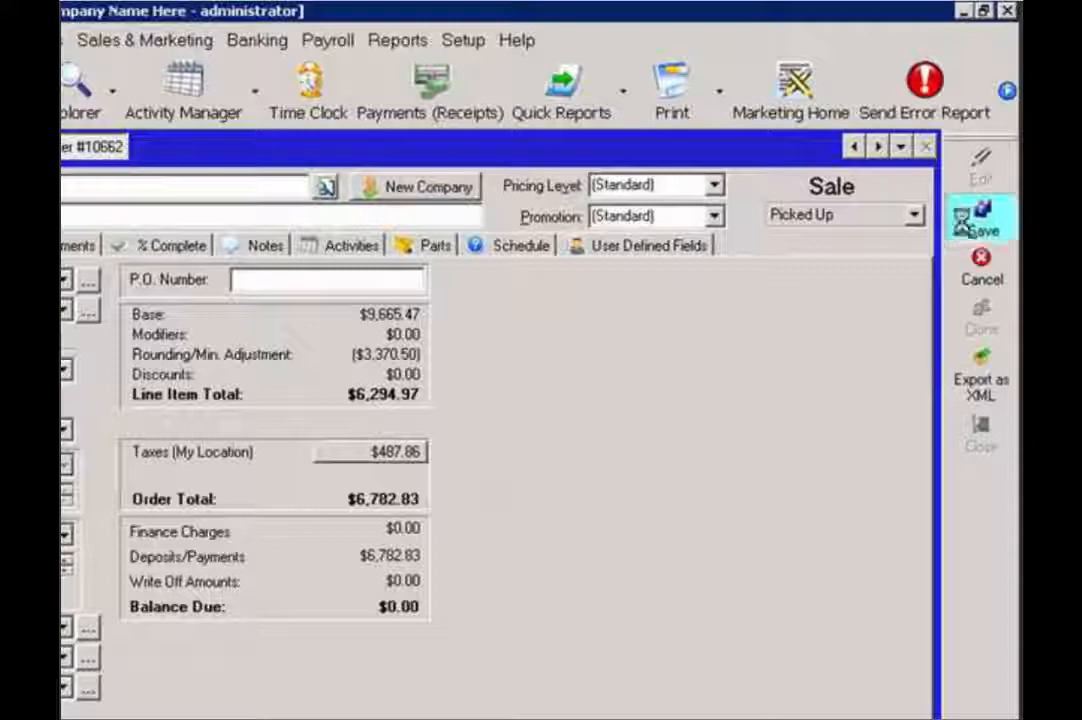
click(981, 218)
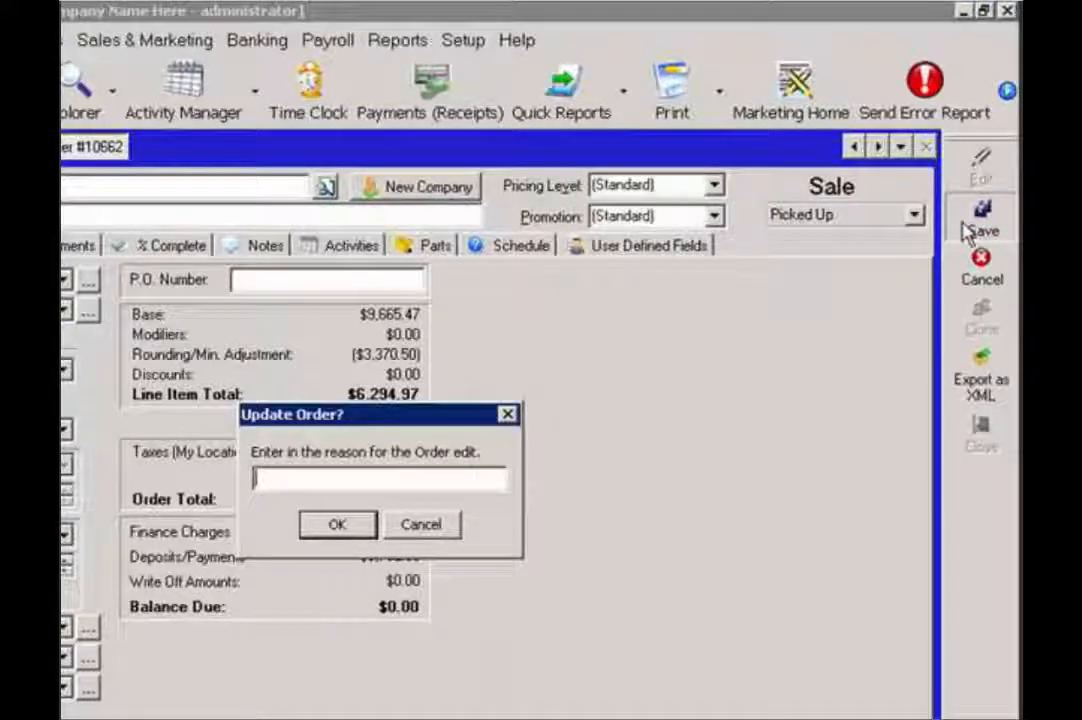
text(Compl)
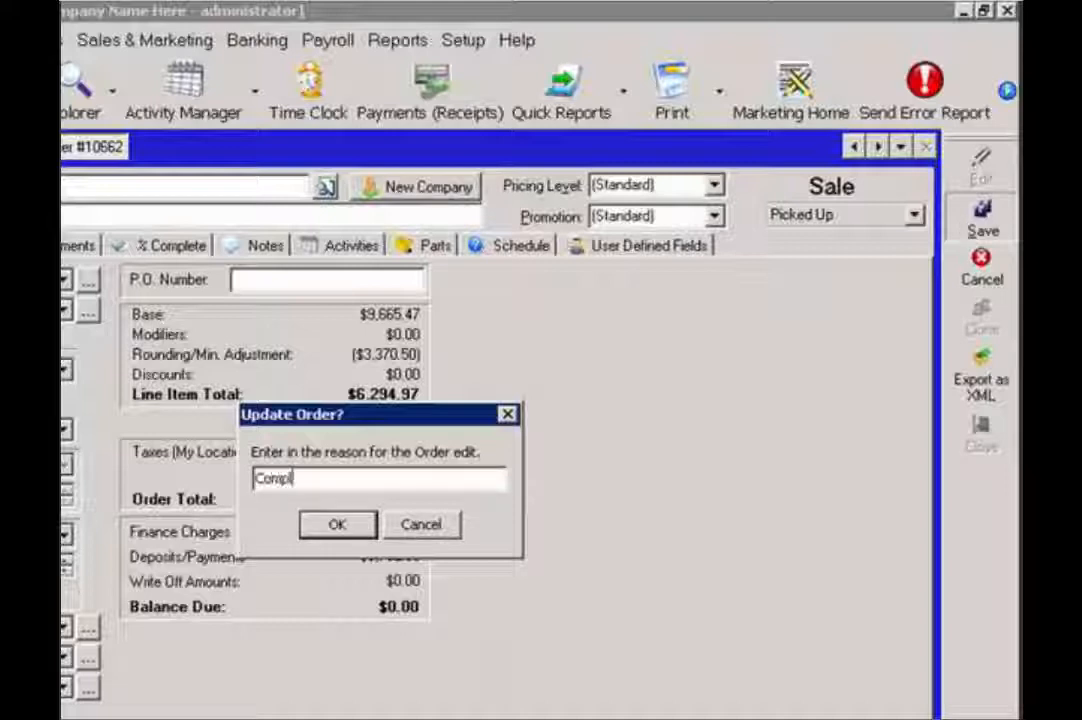
text(Completed Reu)
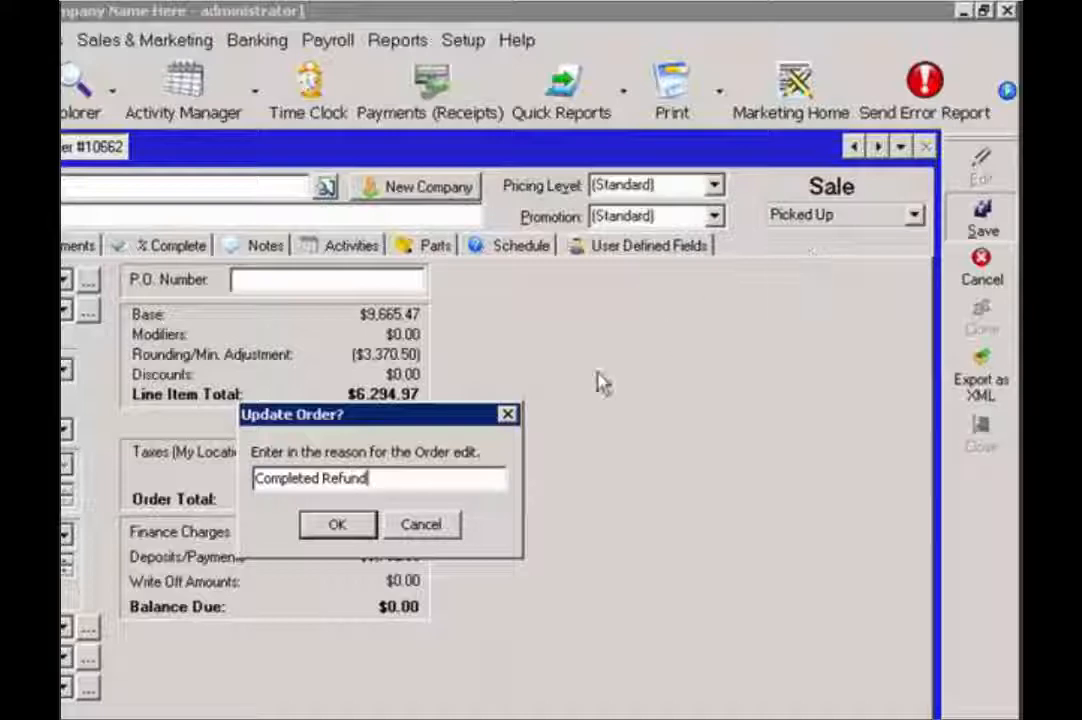
click(337, 524)
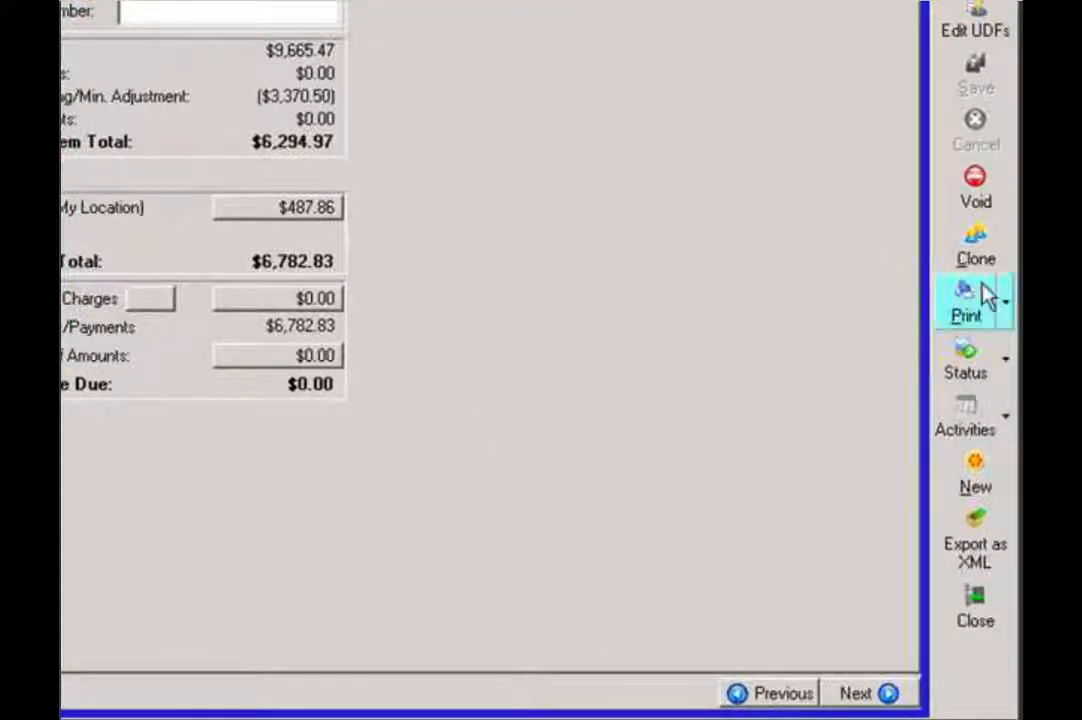
click(964, 360)
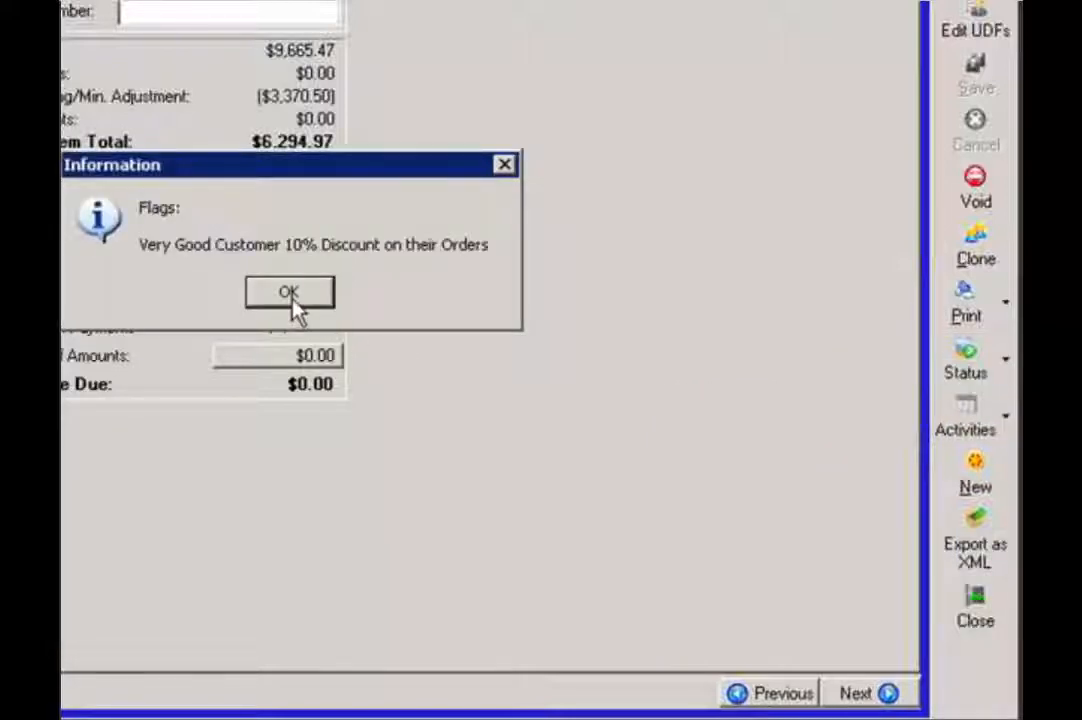
click(289, 291)
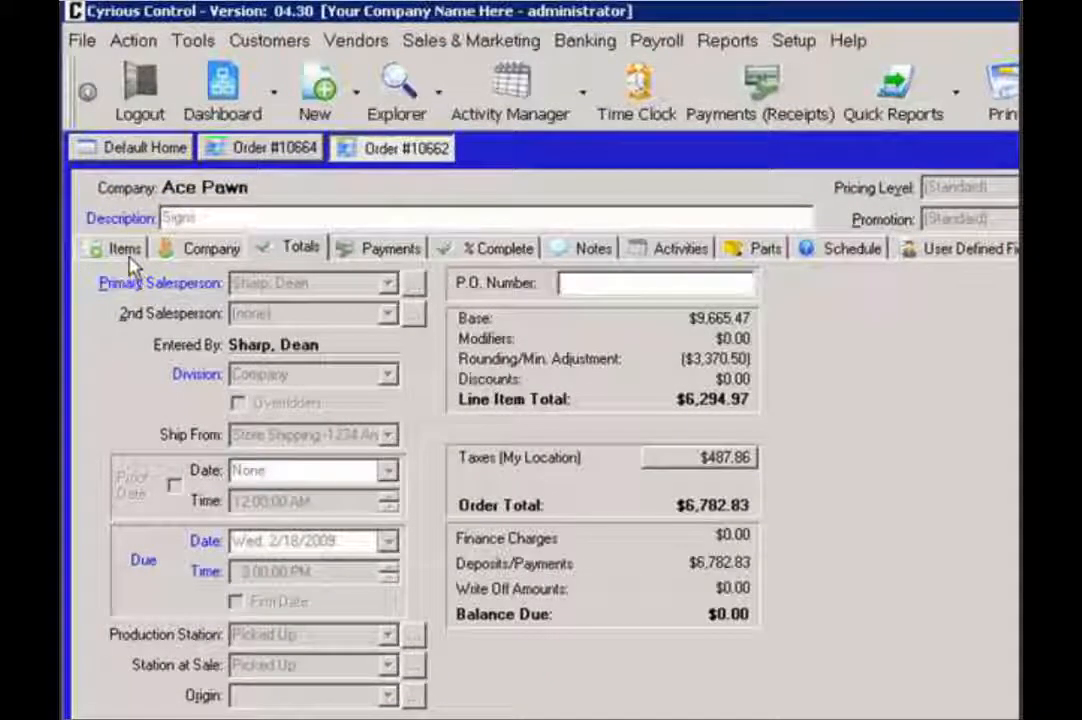
Step: Check the zero-priced Rigid Sign Print line, then view order #10662's parts list
click(124, 248)
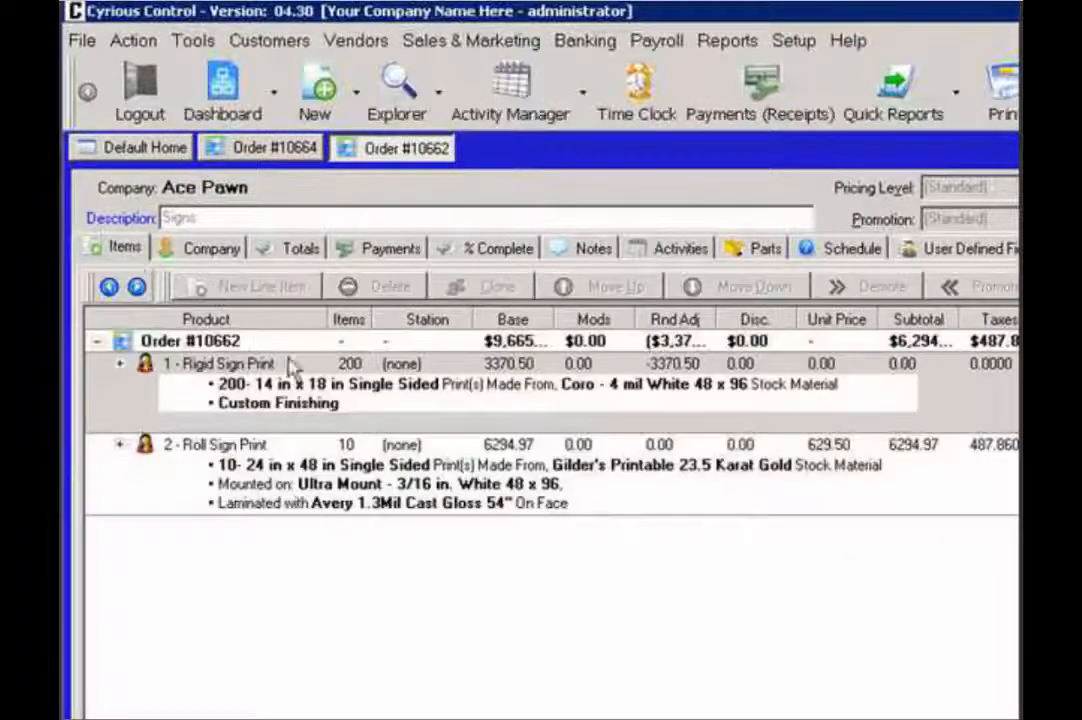
mouse_move(290, 435)
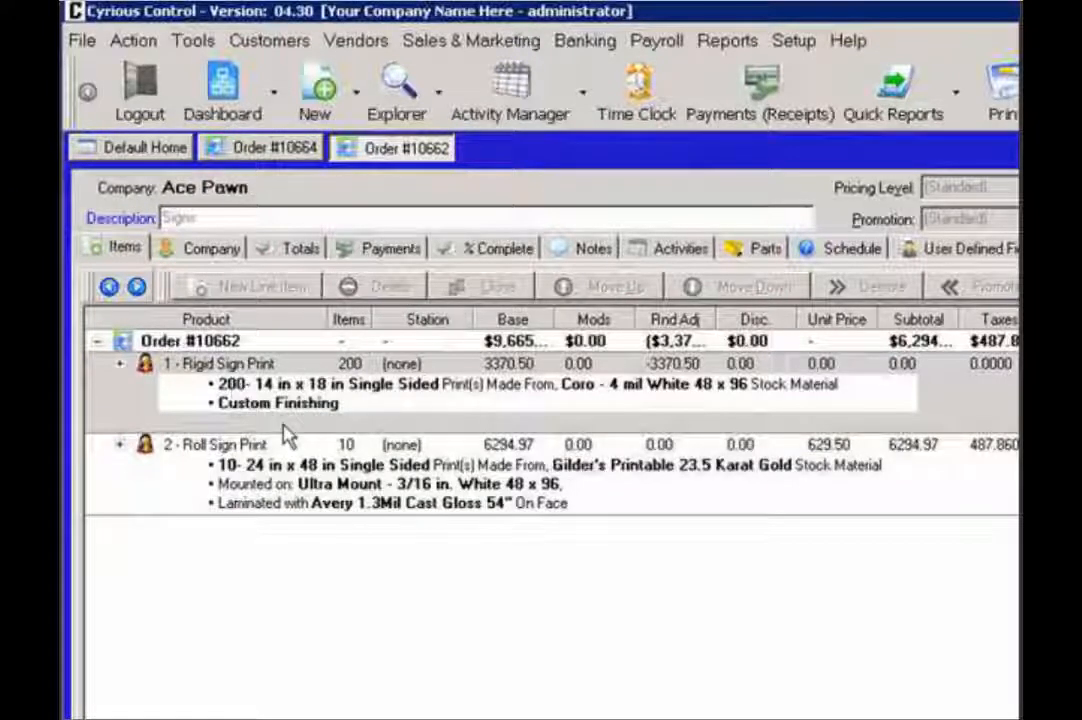
mouse_move(738, 192)
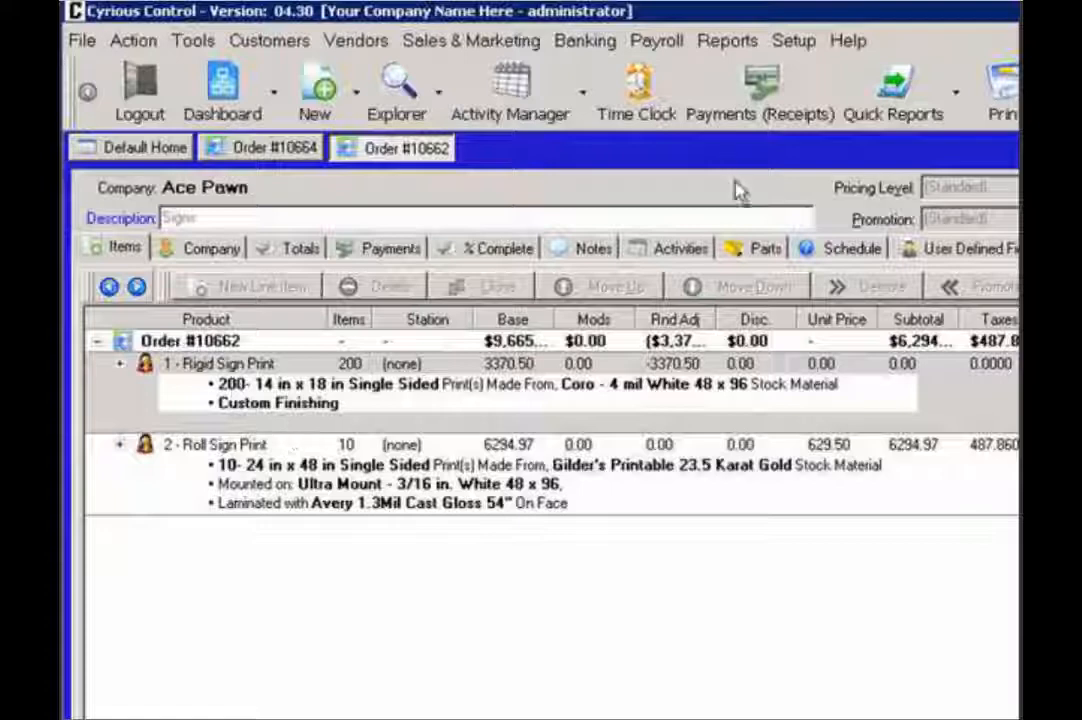
click(765, 248)
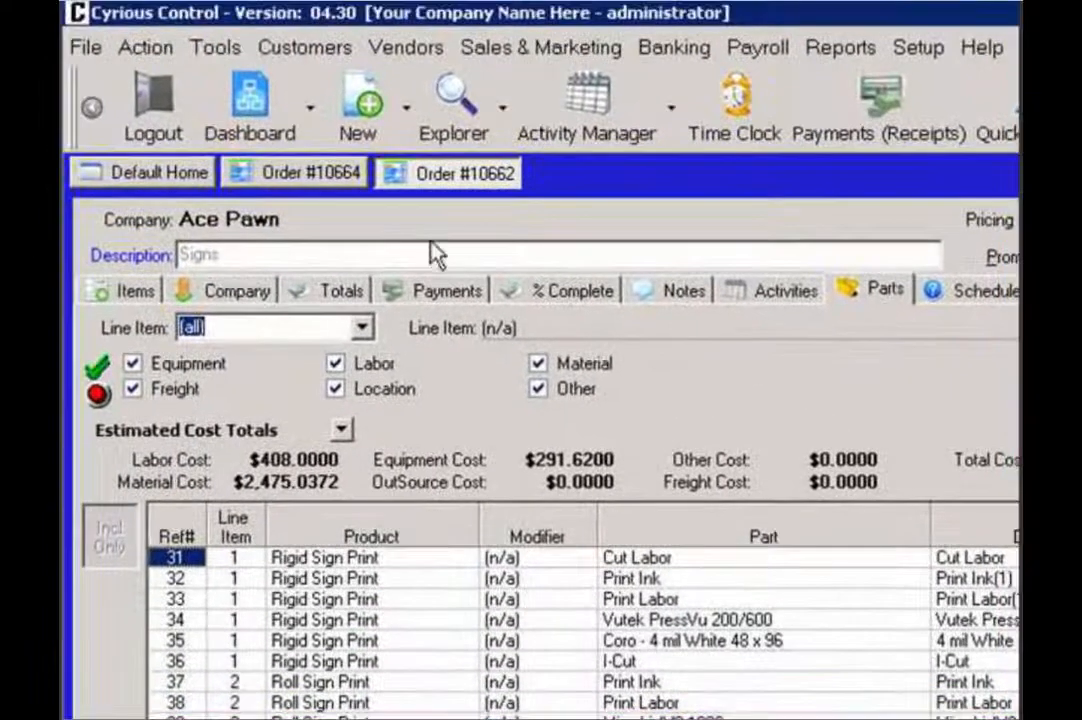
Step: Delete line item 1 from order #10664, leaving only Roll Sign Print
click(235, 291)
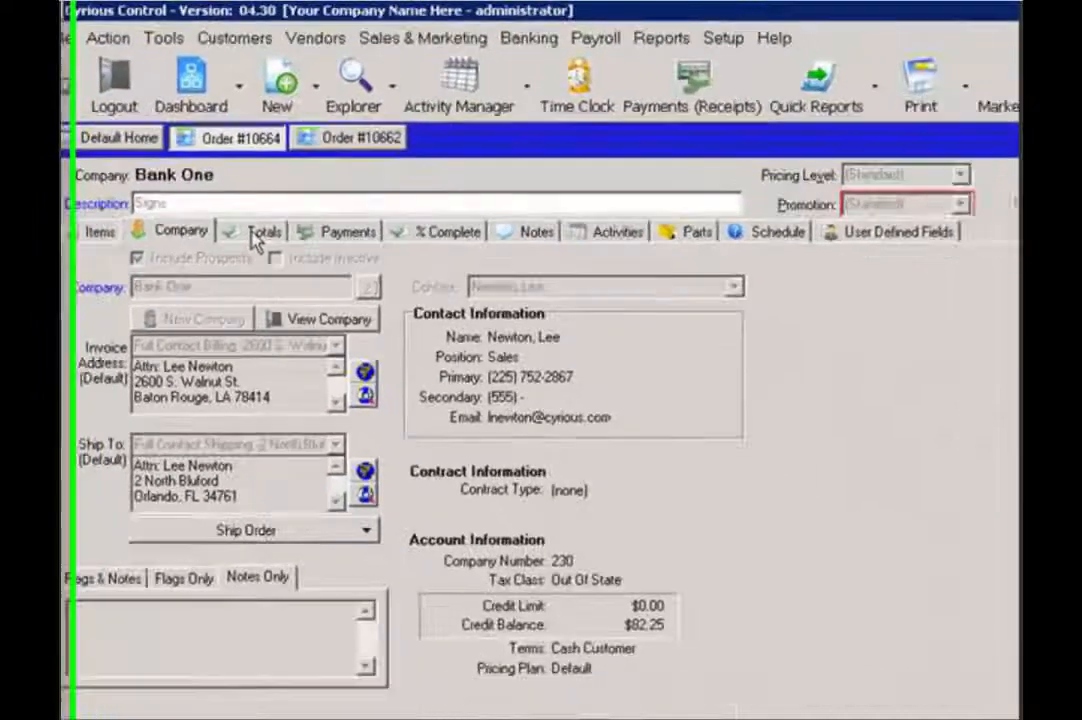
click(99, 231)
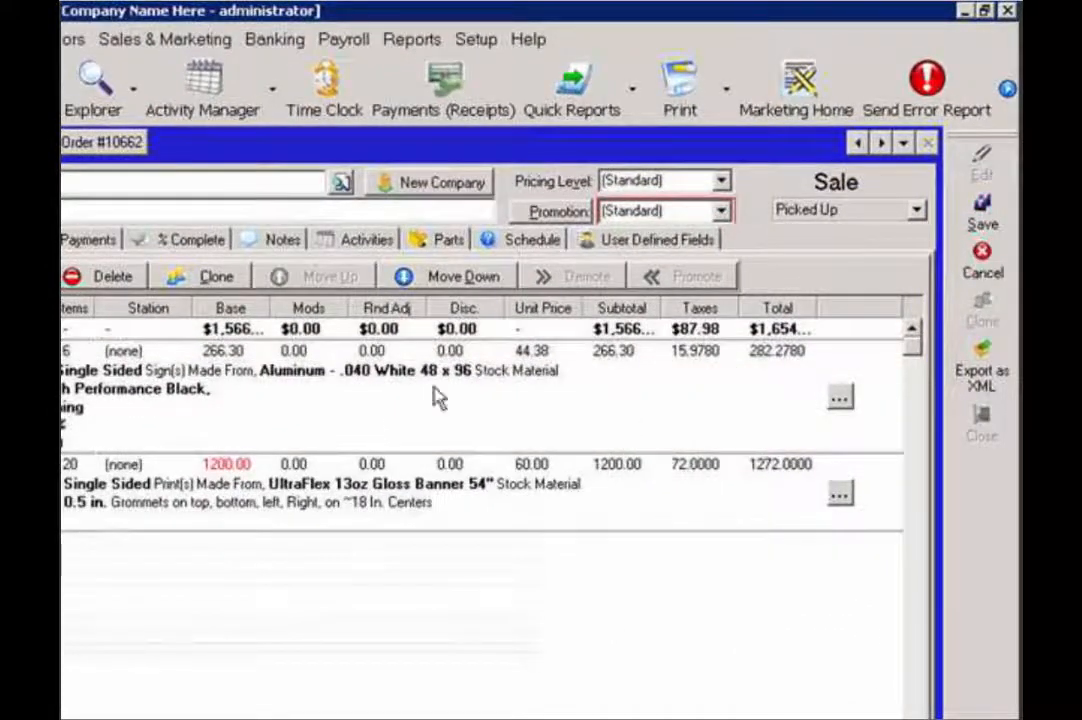
click(112, 276)
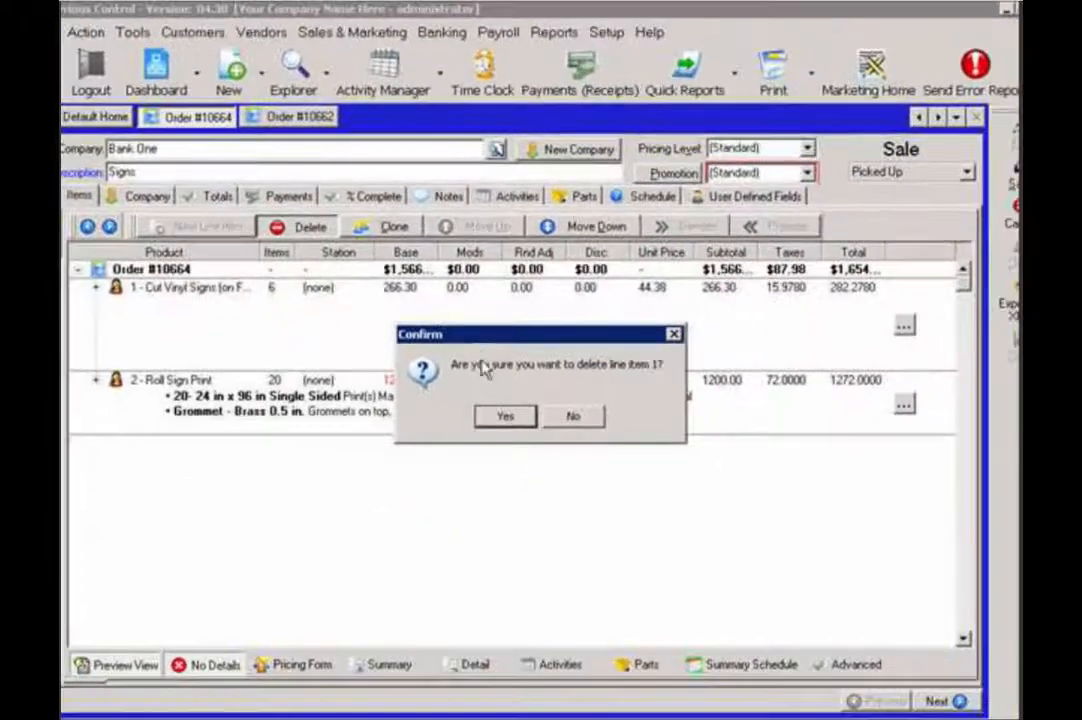
mouse_move(490, 385)
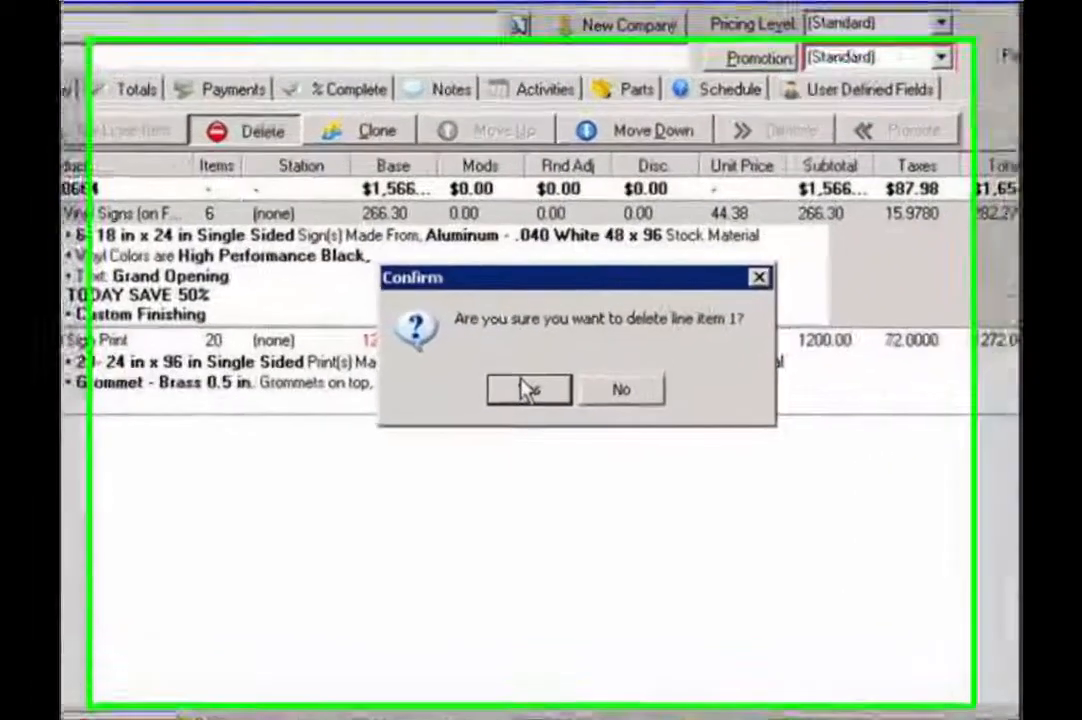
click(528, 389)
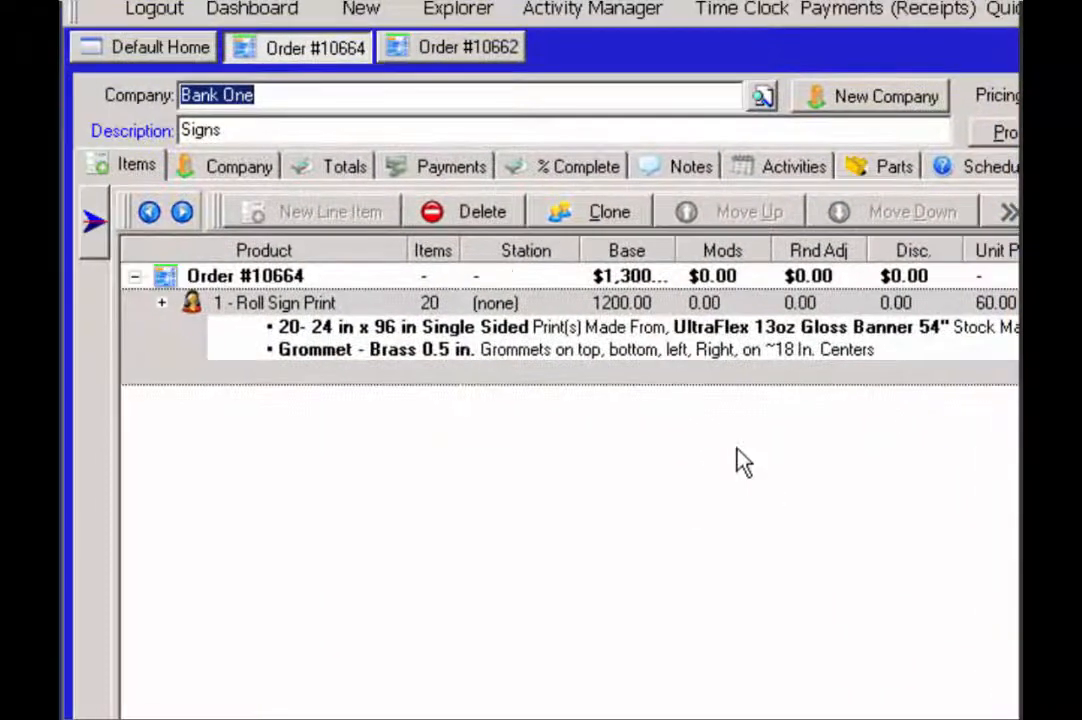
Step: Save order #10664 with reason 'Removed Line Item', accepting the $282.28 credit notice and error
click(344, 166)
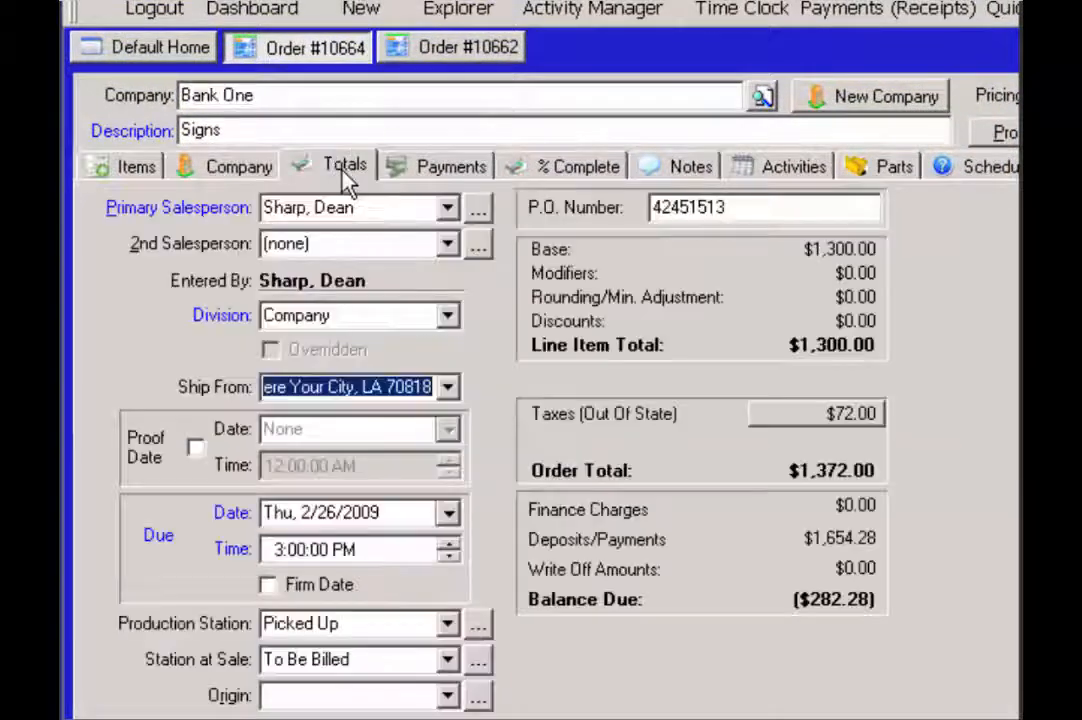
mouse_move(805, 610)
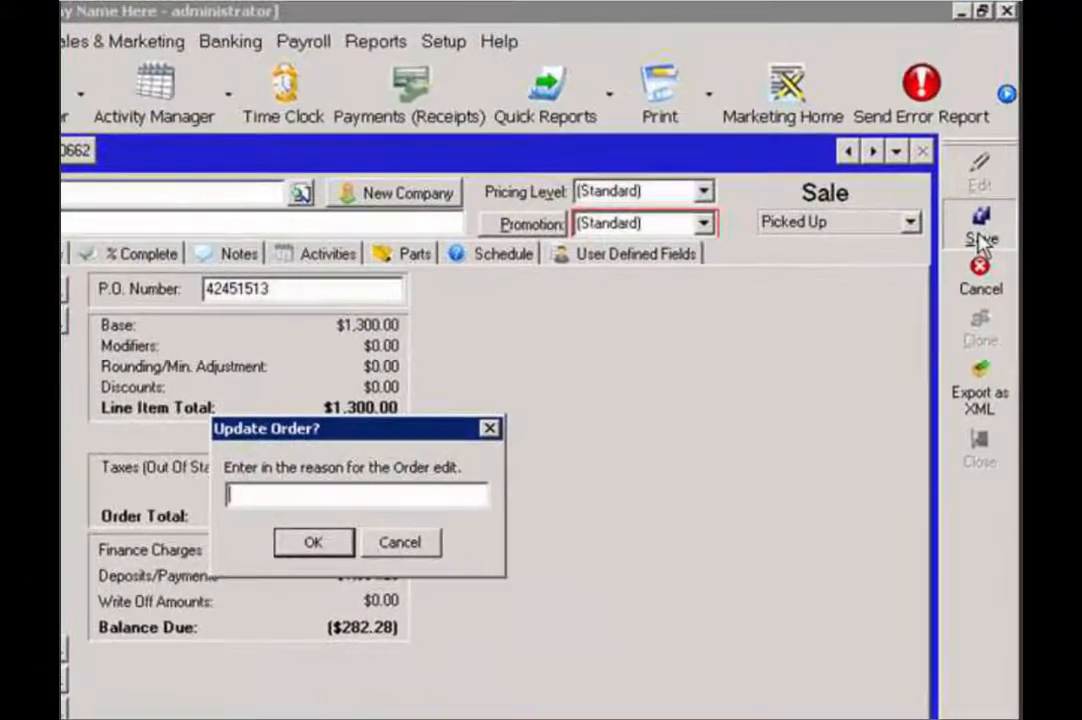
text(Removed Line)
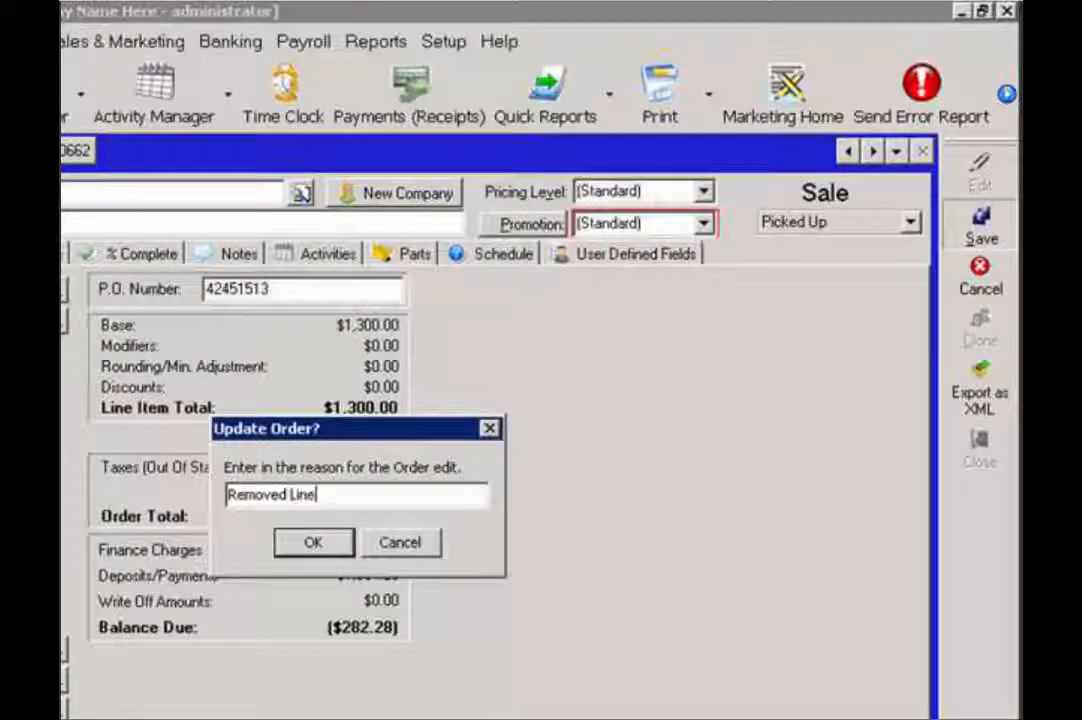
text(Item)
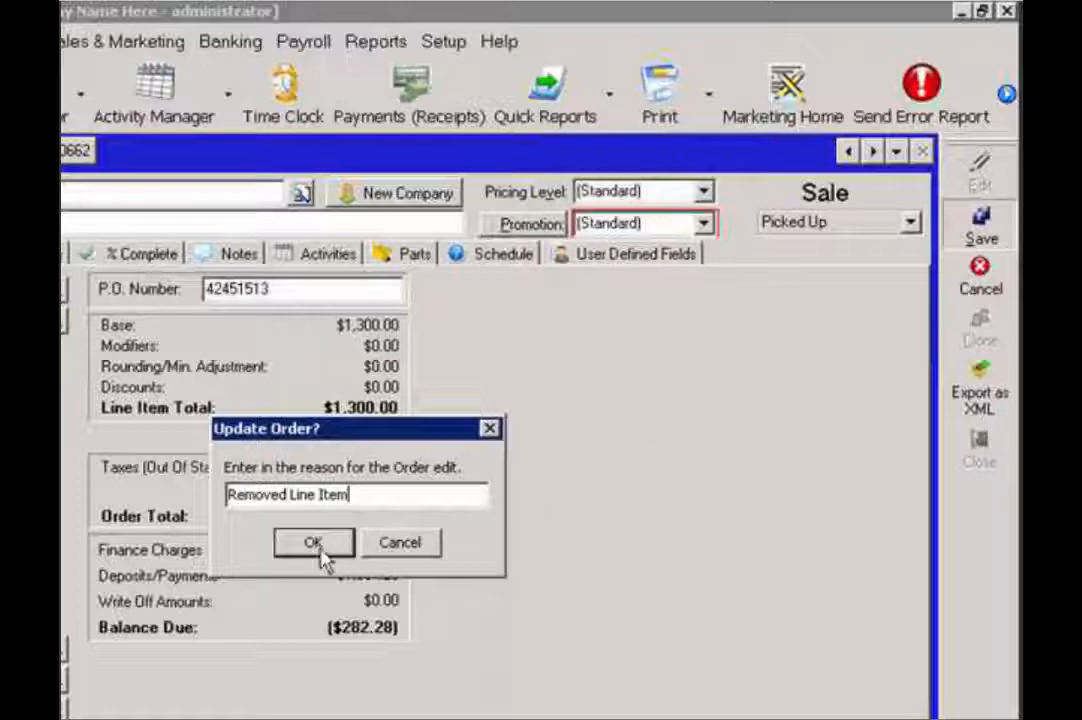
click(314, 542)
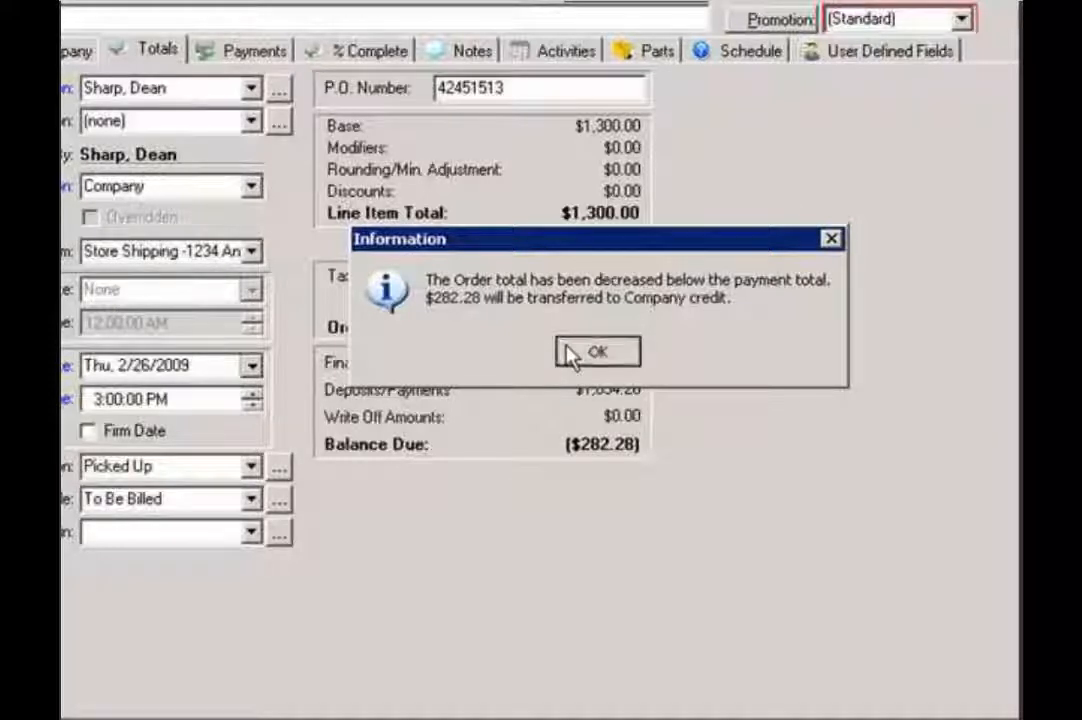
click(597, 351)
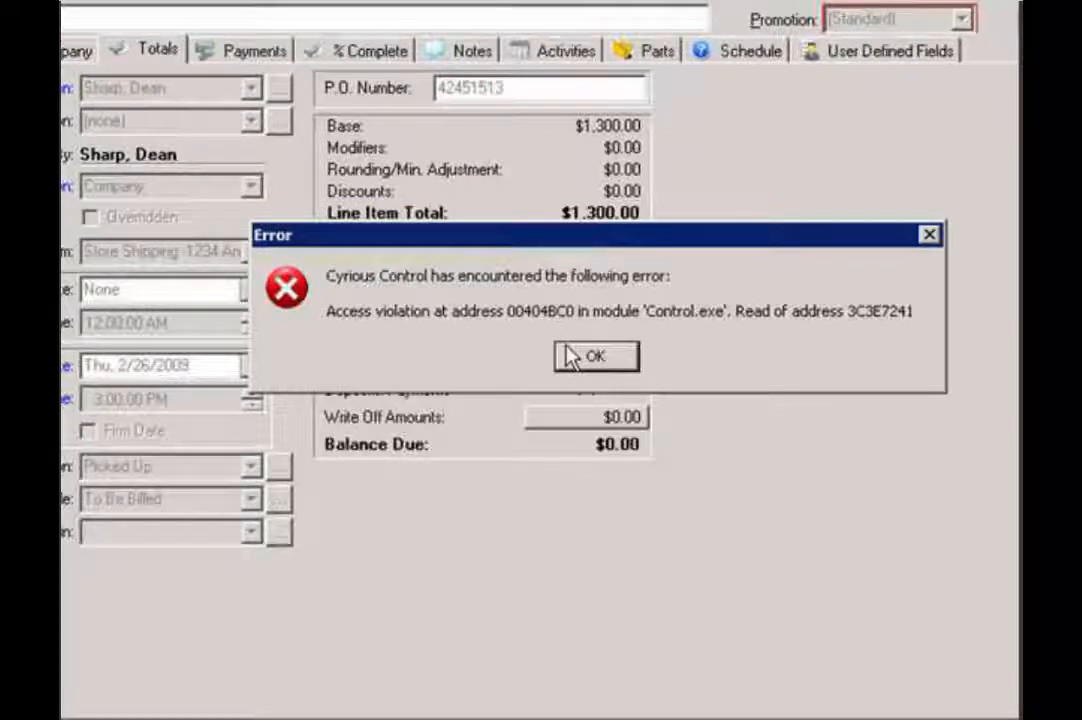
click(595, 357)
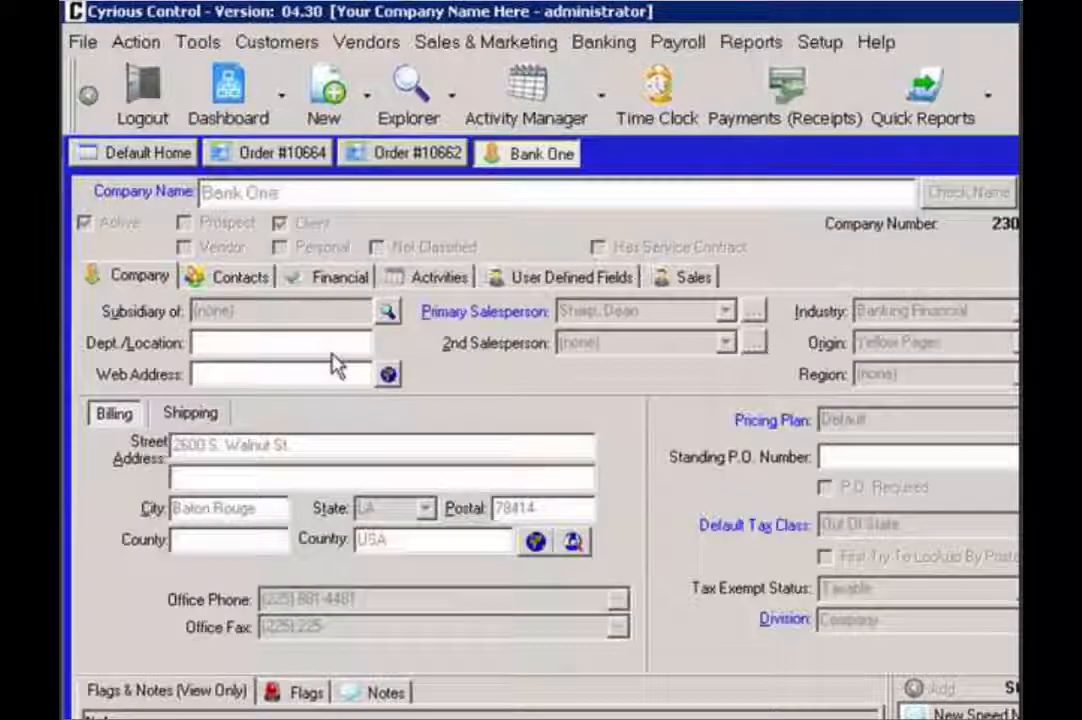
mouse_move(320, 285)
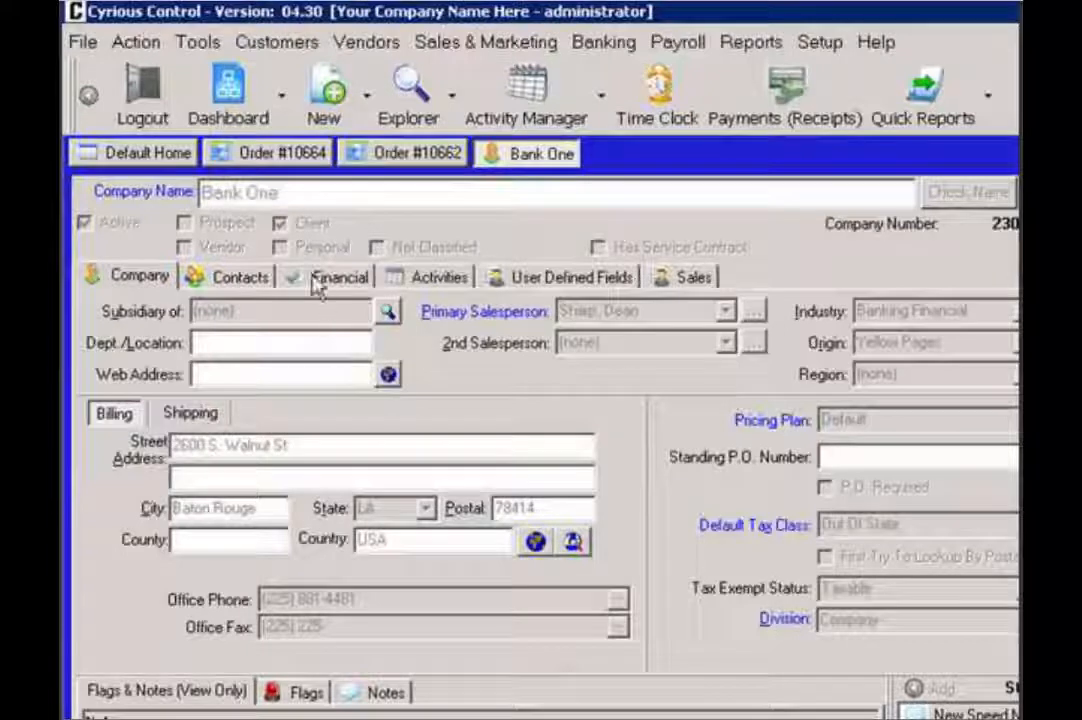
Step: View Bank One's Financial tab showing the $282.28 credit balance
click(340, 277)
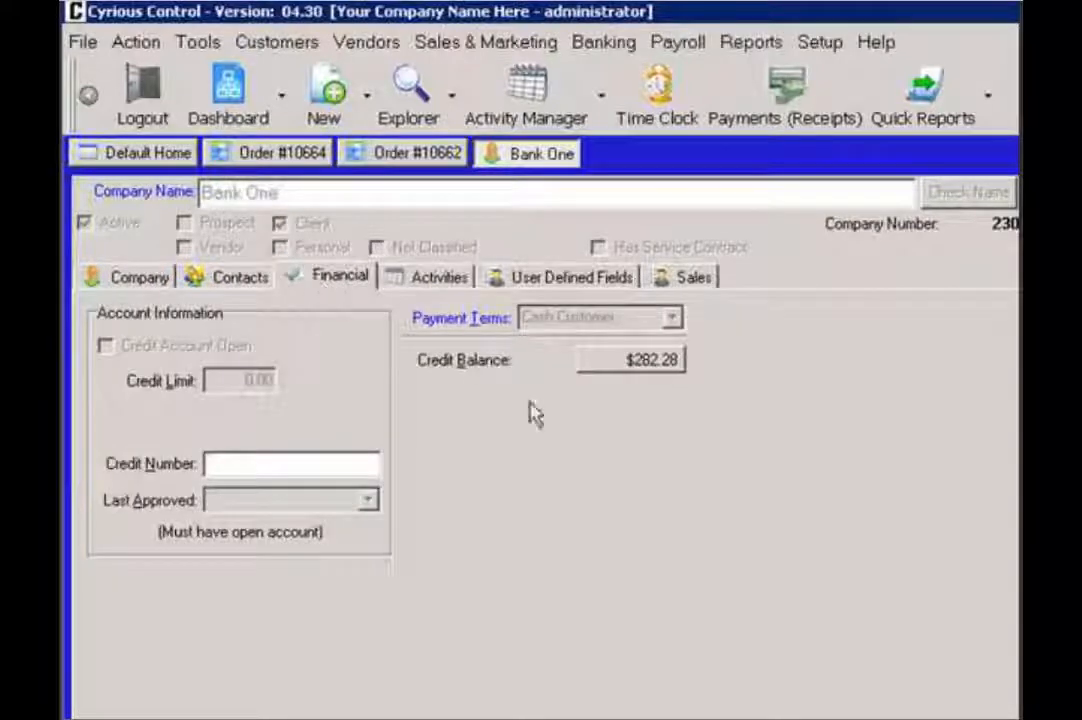
mouse_move(645, 427)
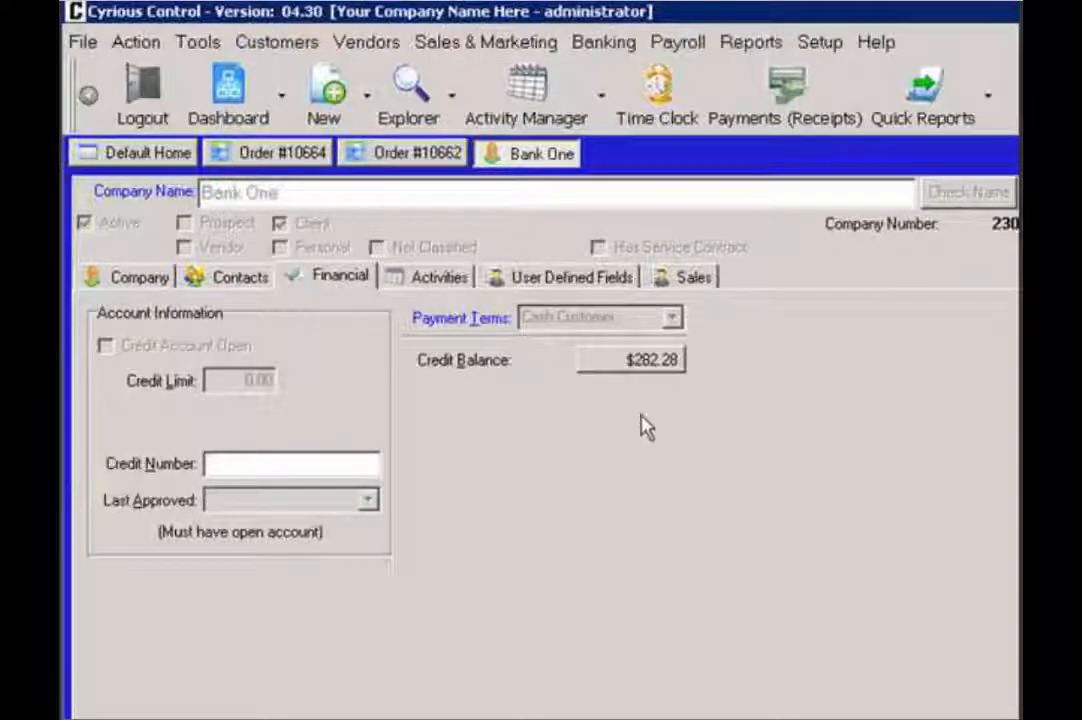
mouse_move(667, 401)
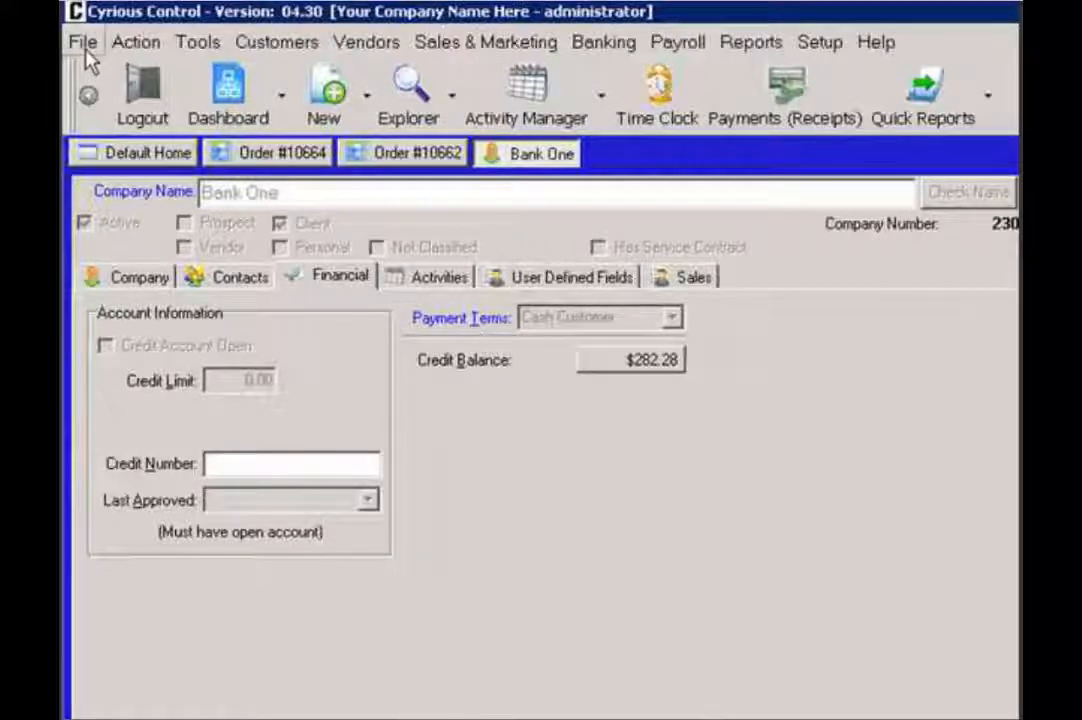
Step: Use Give Refund to pay out Bank One's 282.28 credit in Cash, with reason 'Refund'
click(135, 42)
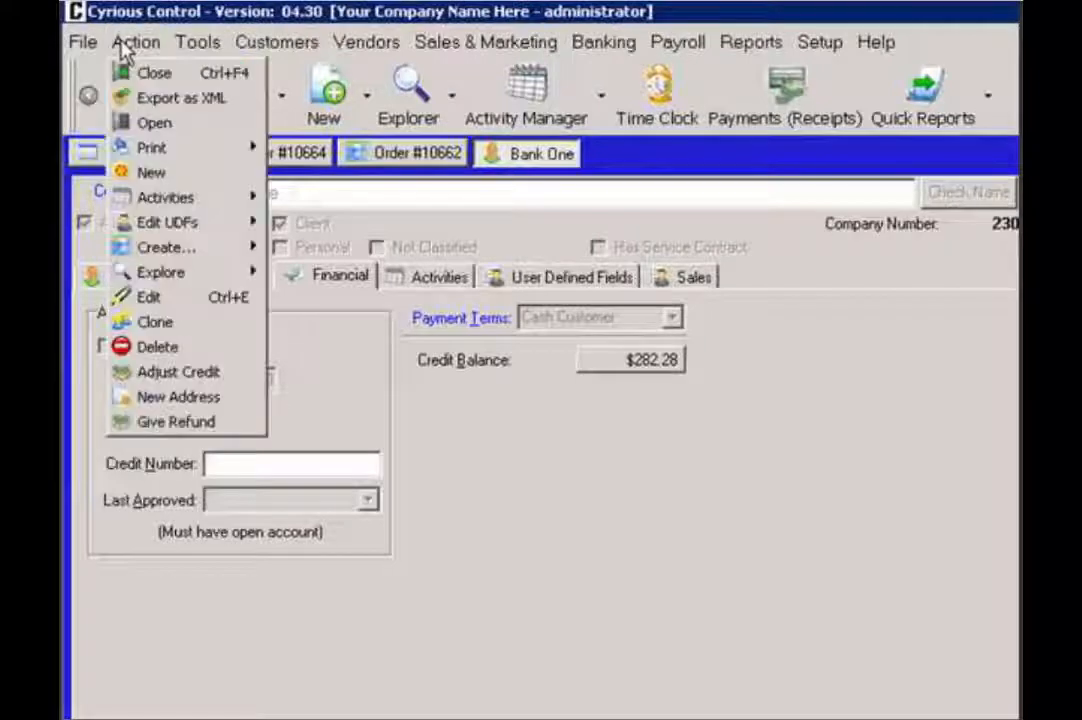
mouse_move(175, 421)
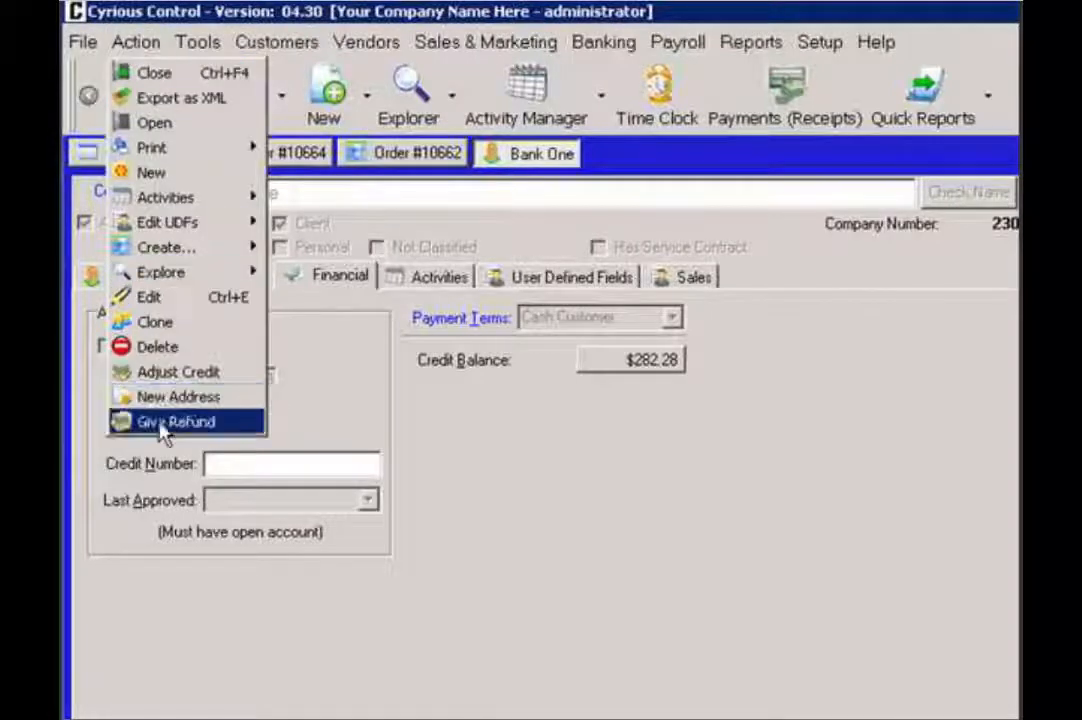
click(175, 421)
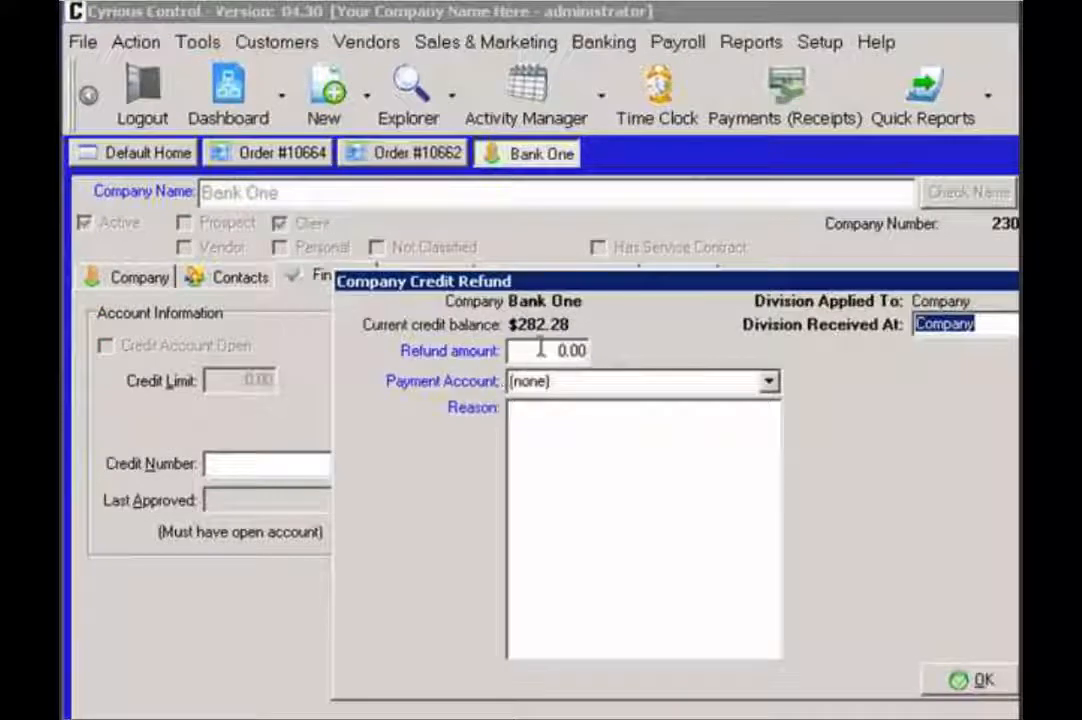
click(548, 350)
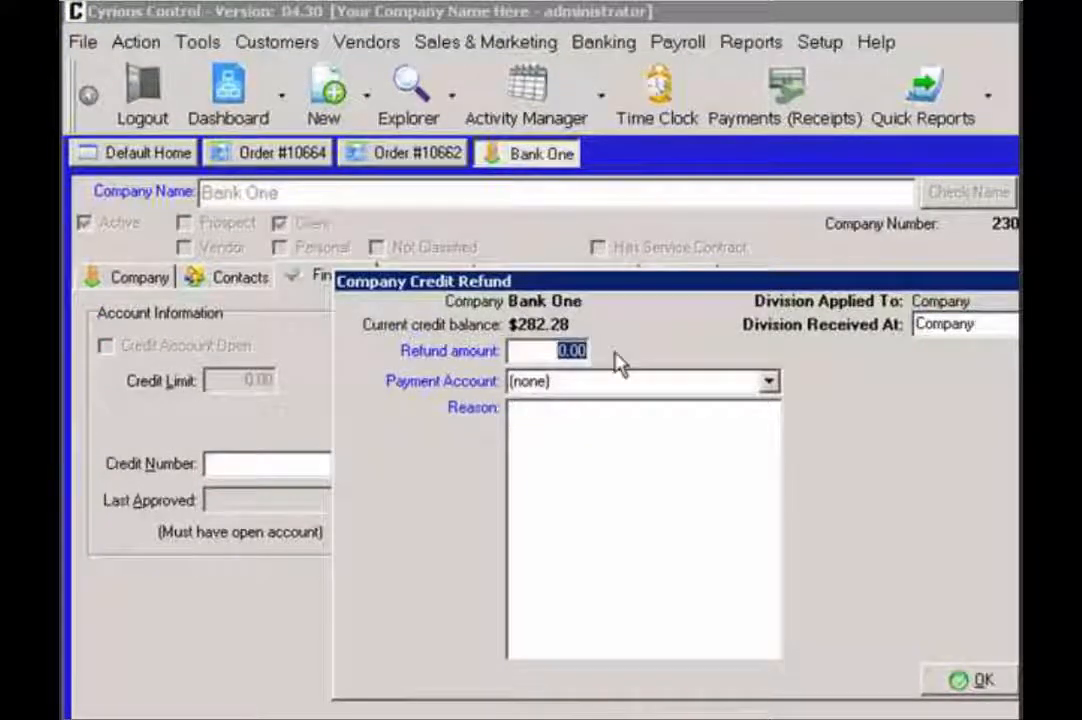
text(282.28)
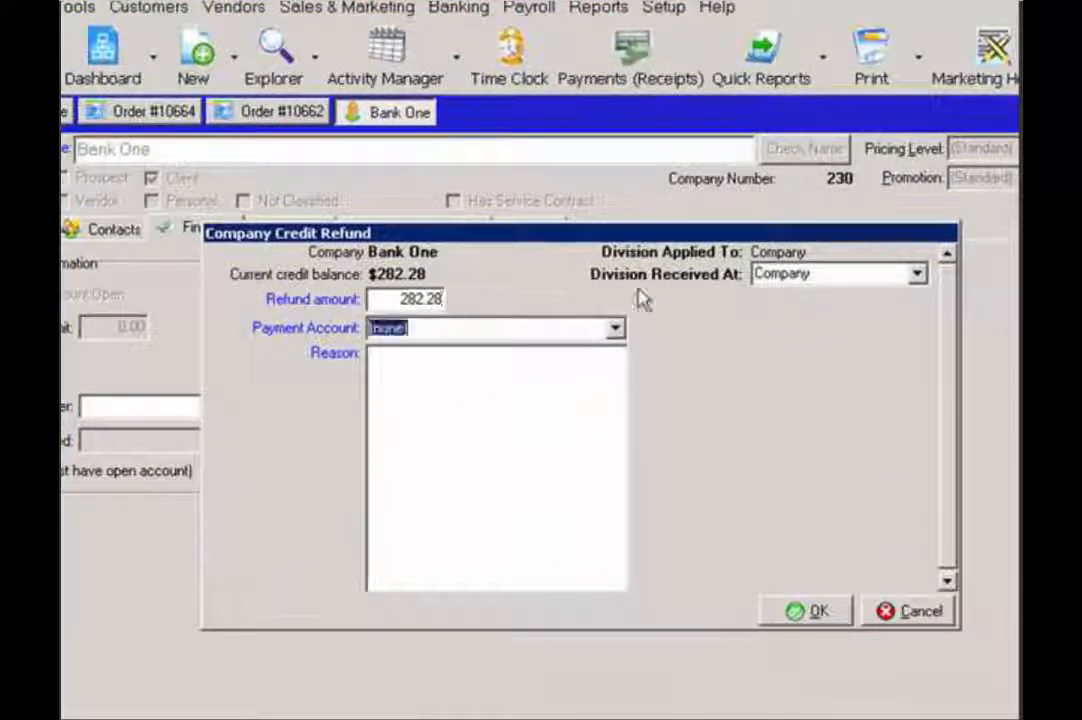
click(614, 328)
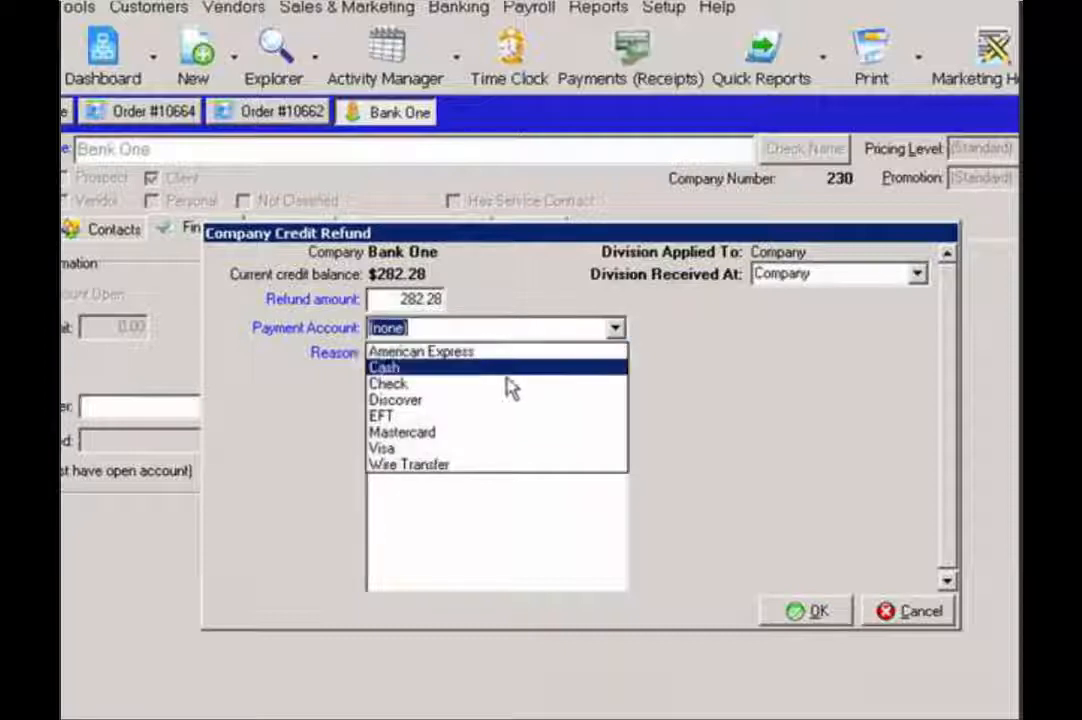
click(384, 367)
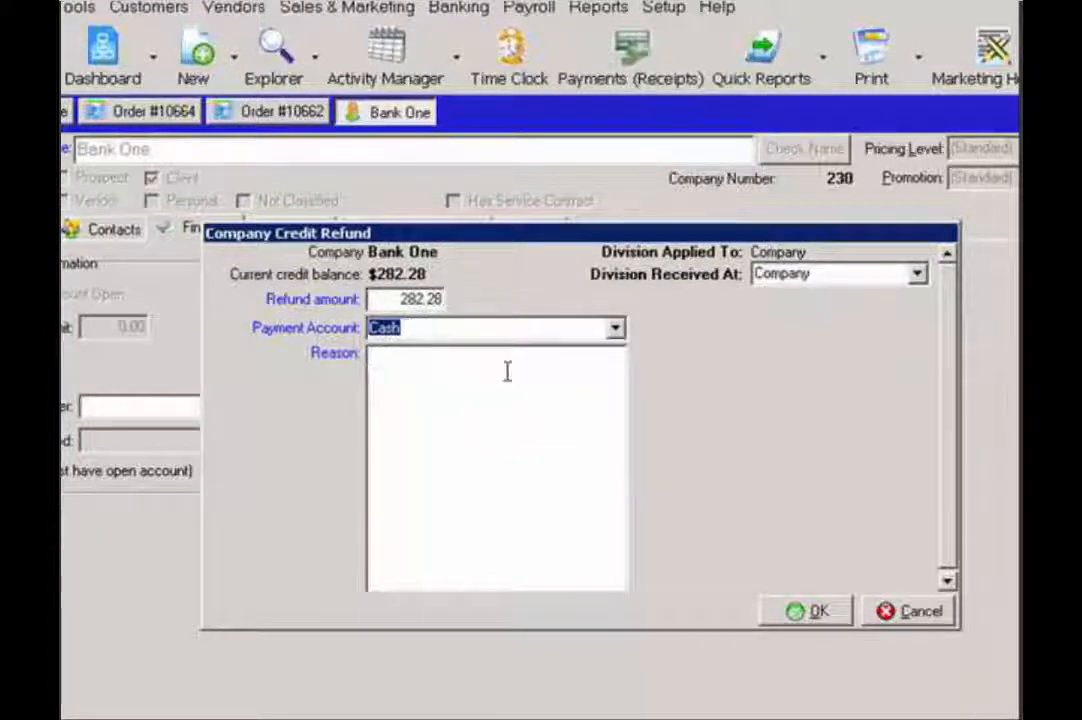
click(469, 421)
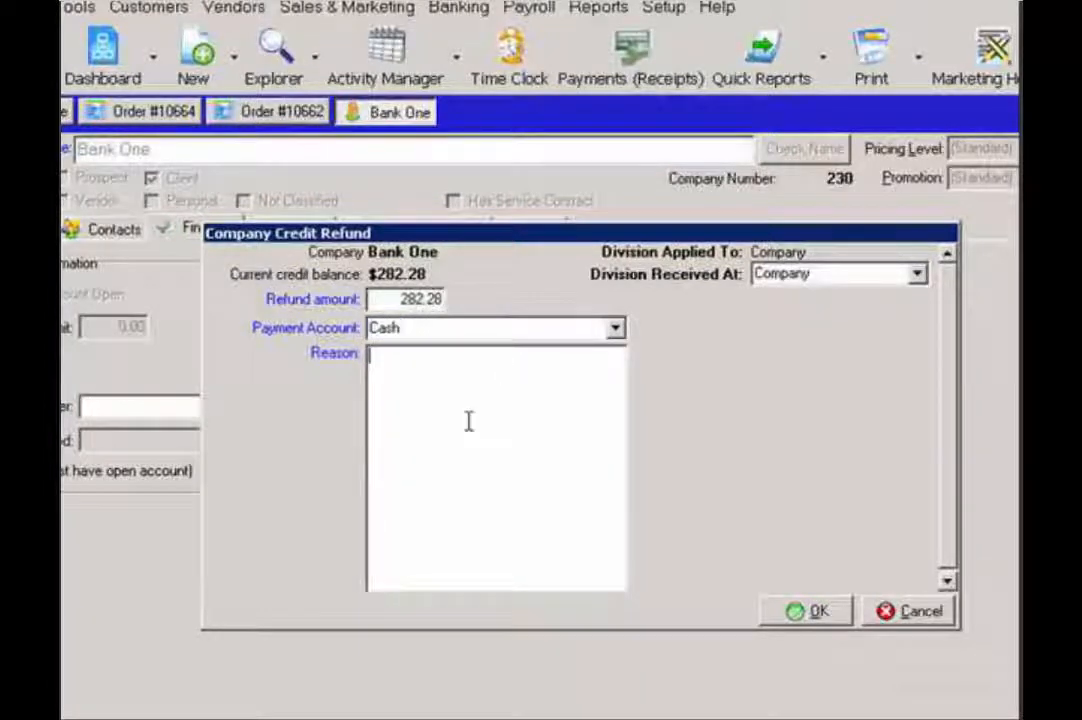
text(Refund)
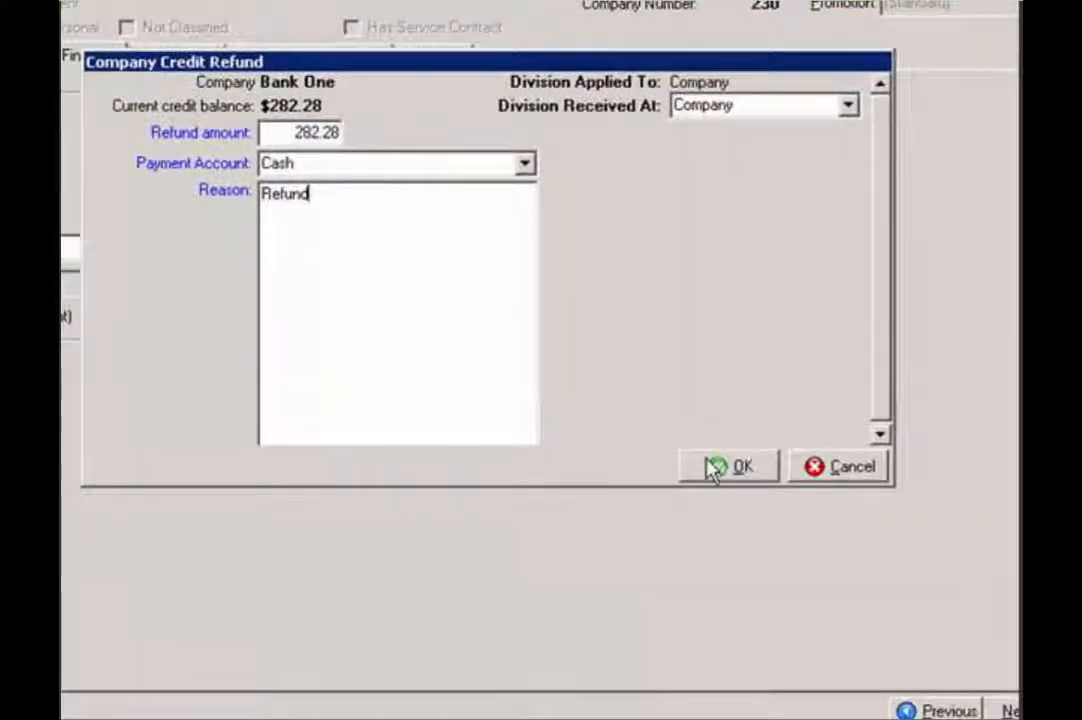
click(741, 466)
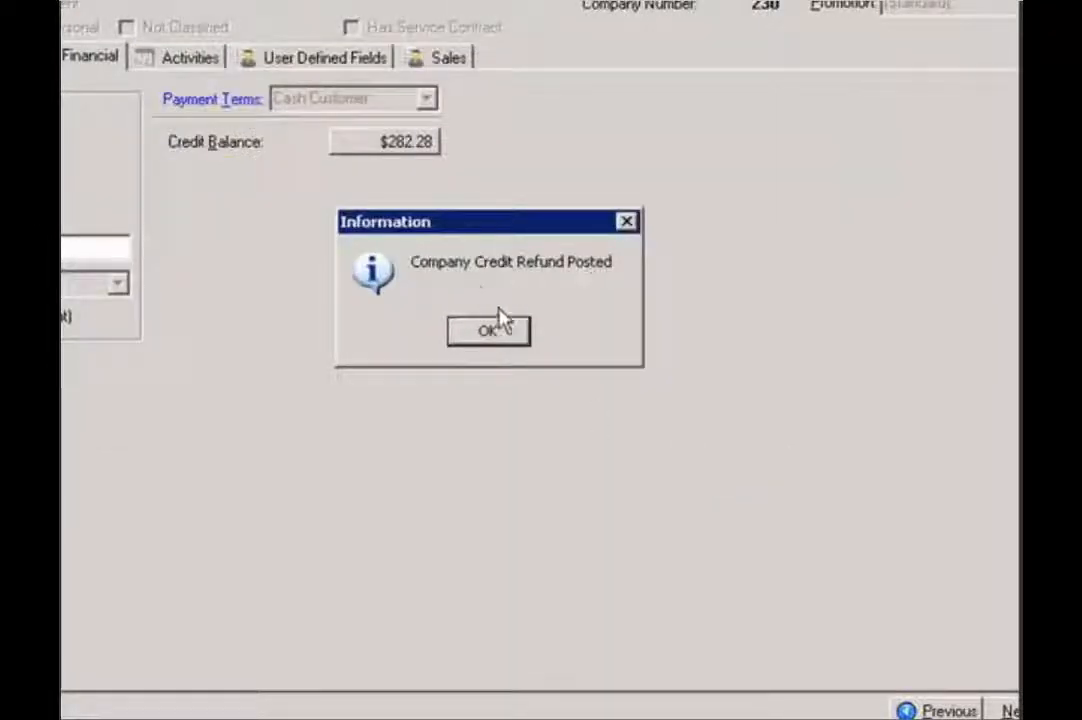
click(487, 330)
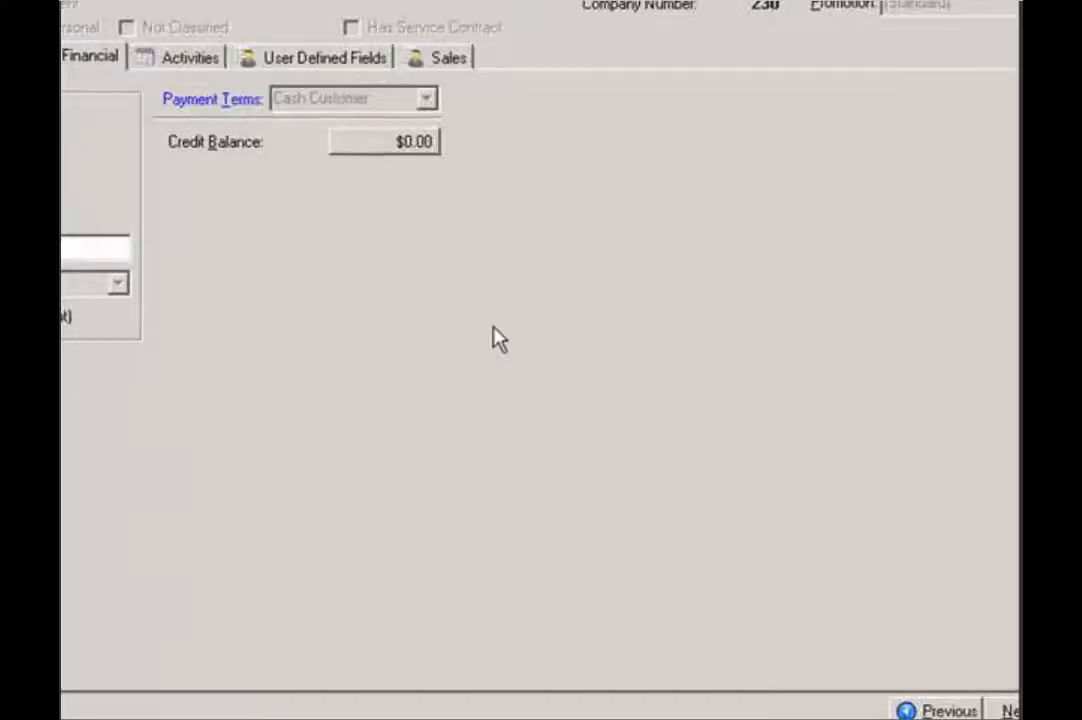